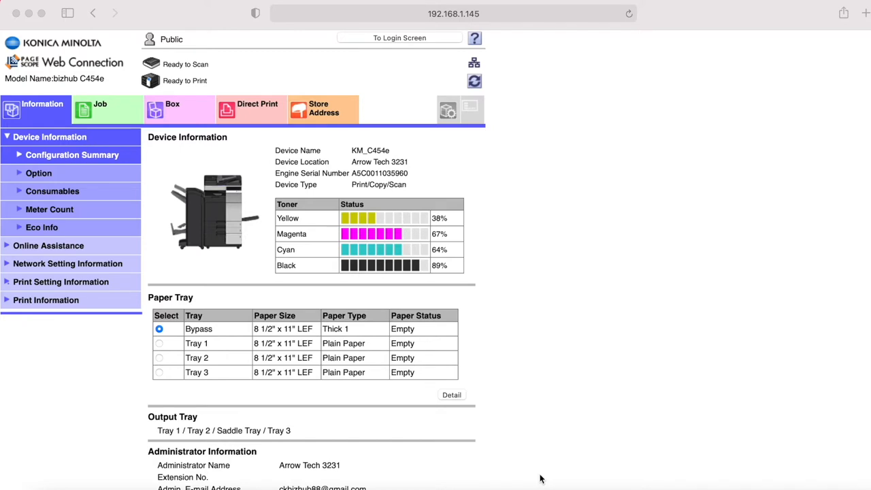
{"action": "mouse_move", "coordinate": [597, 3]}
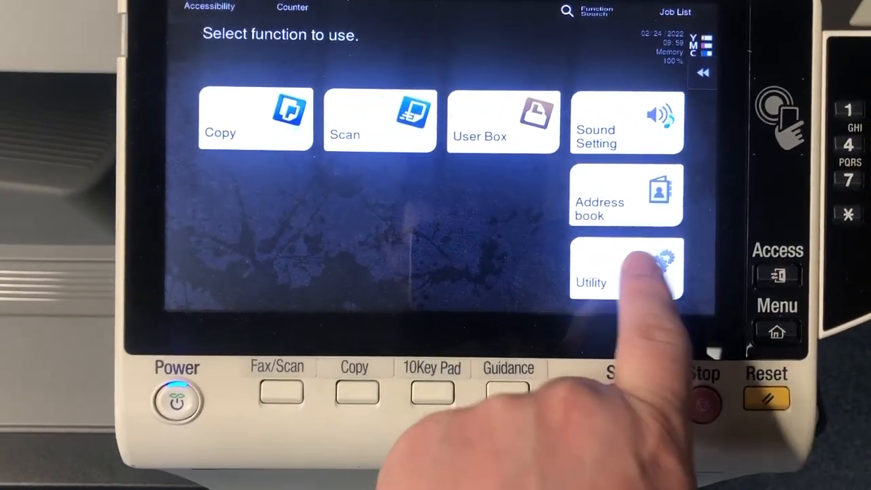
Open Utility and then Device Information on the bizhub control panel.
{"action": "left_click", "coordinate": [601, 268]}
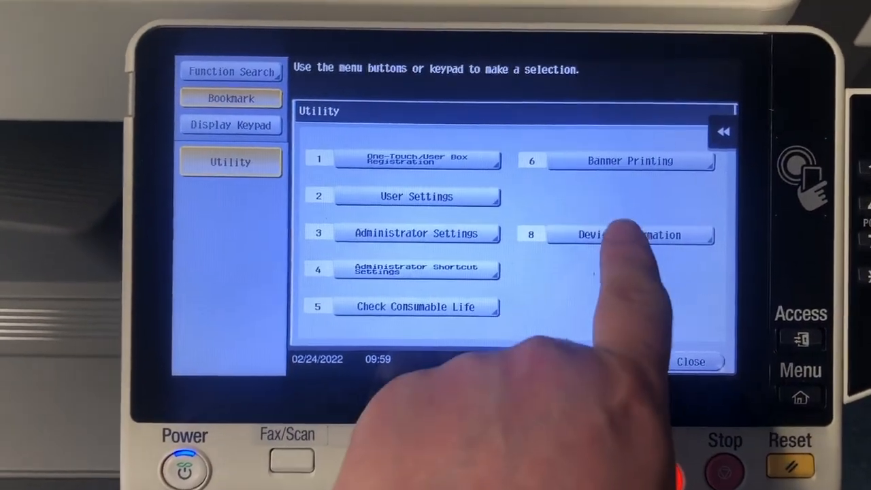
{"action": "left_click", "coordinate": [626, 234]}
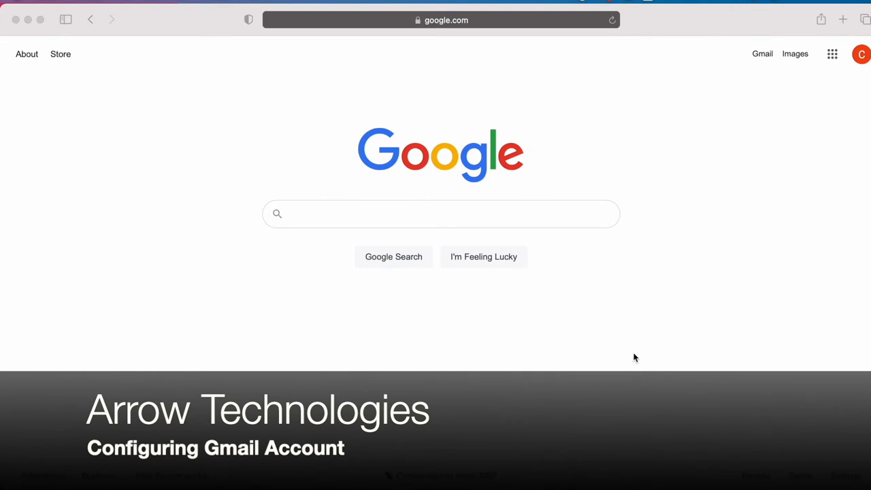
{"action": "mouse_move", "coordinate": [705, 302]}
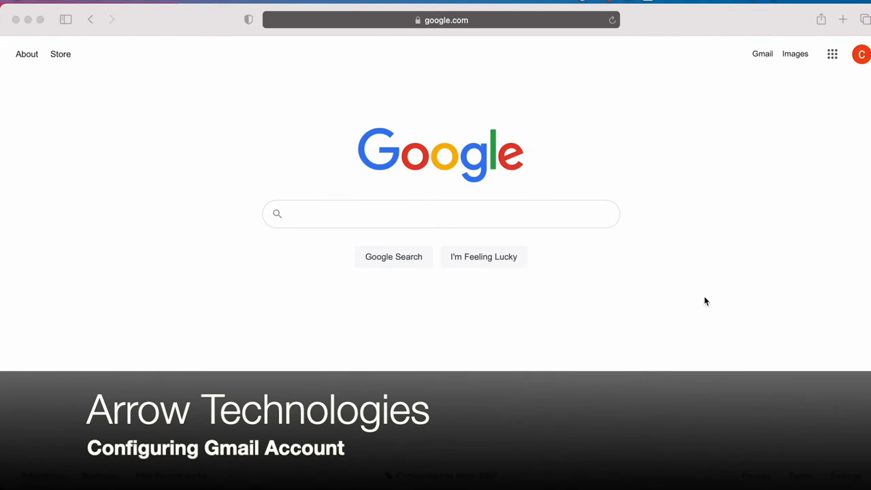
{"action": "mouse_move", "coordinate": [794, 251]}
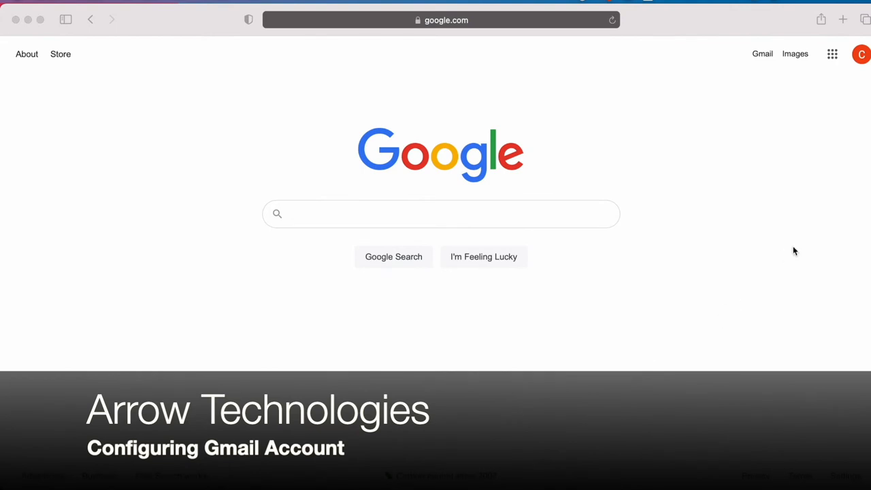
{"action": "mouse_move", "coordinate": [814, 119]}
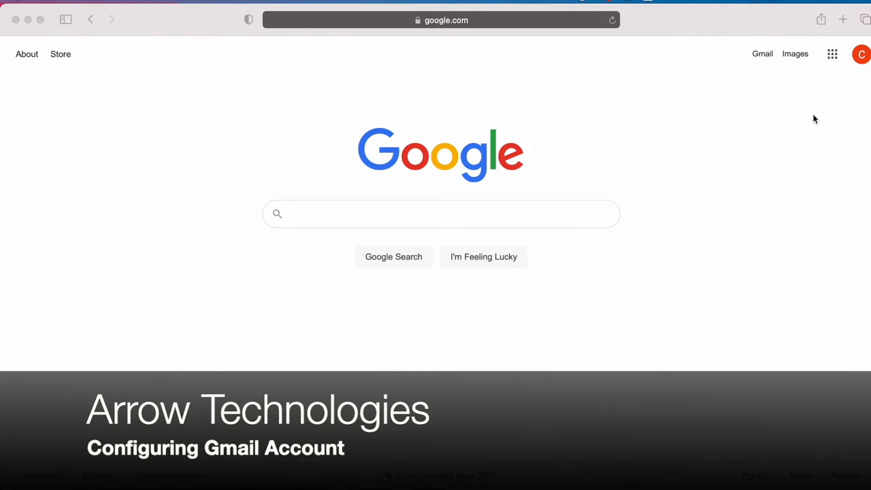
{"action": "mouse_move", "coordinate": [832, 58]}
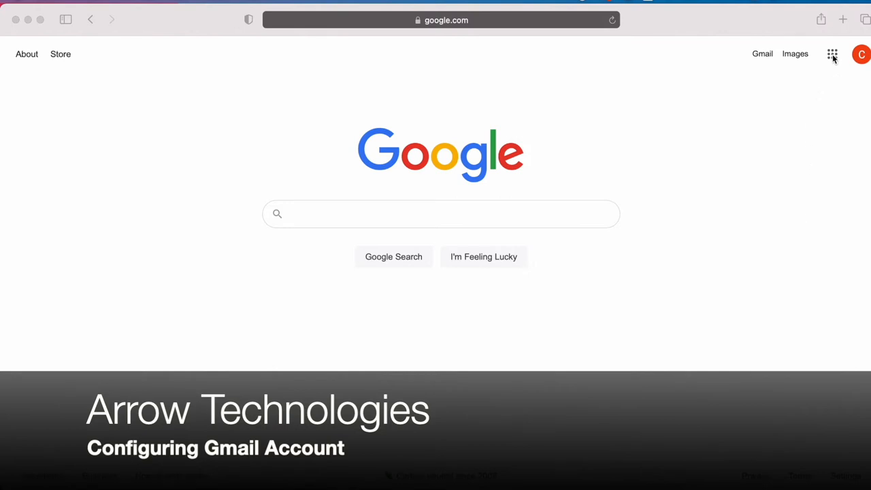
Show the Google apps list and scroll through it to find Account.
{"action": "left_click", "coordinate": [832, 53]}
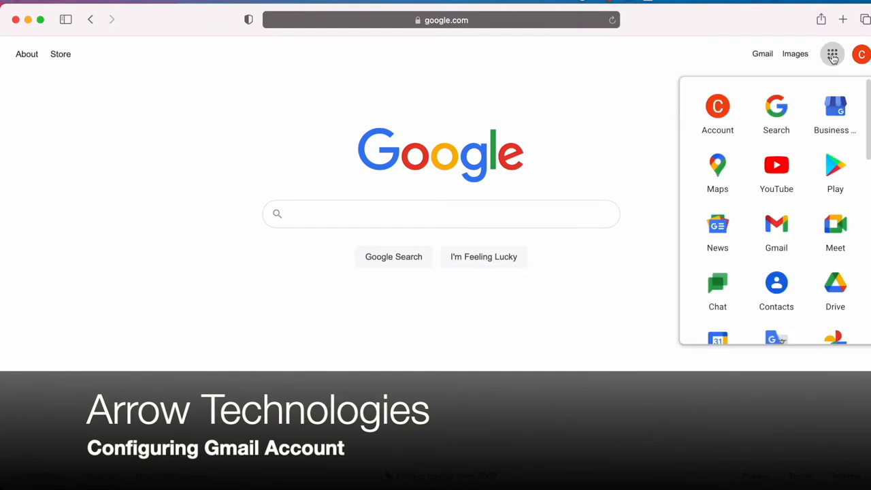
{"action": "mouse_move", "coordinate": [867, 127]}
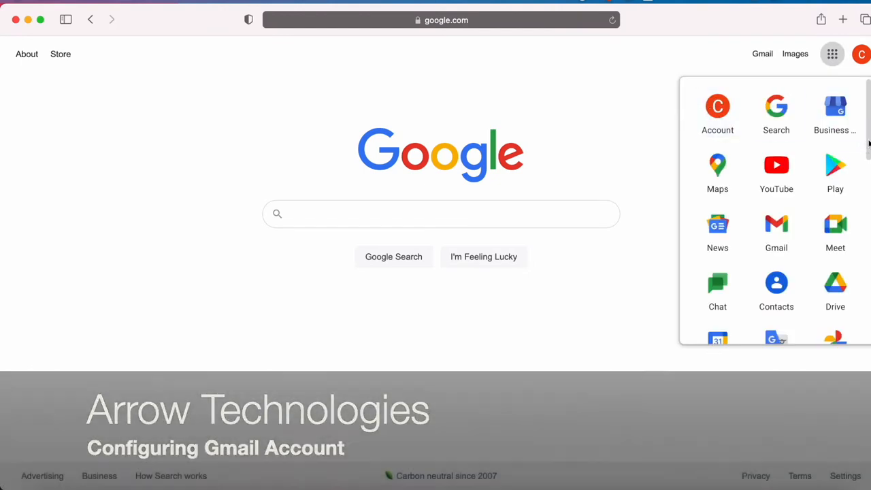
{"action": "scroll", "scroll_direction": "down", "scroll_amount": 3}
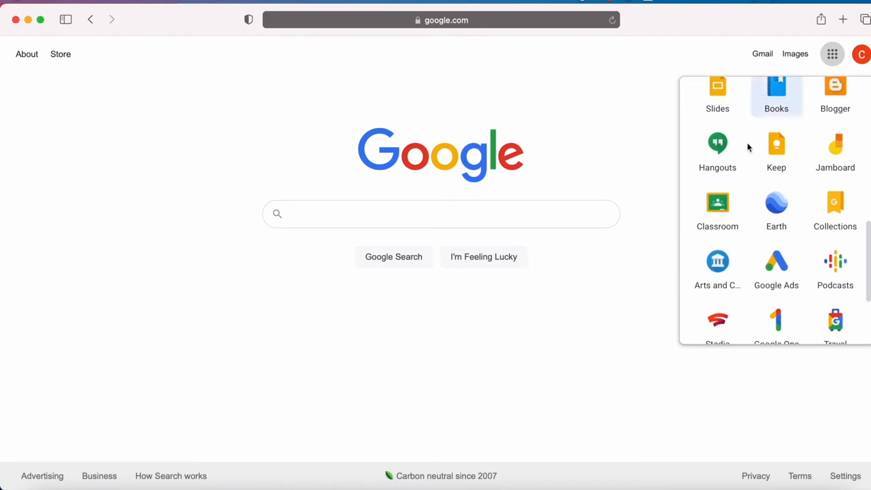
{"action": "scroll", "scroll_direction": "down", "scroll_amount": 3}
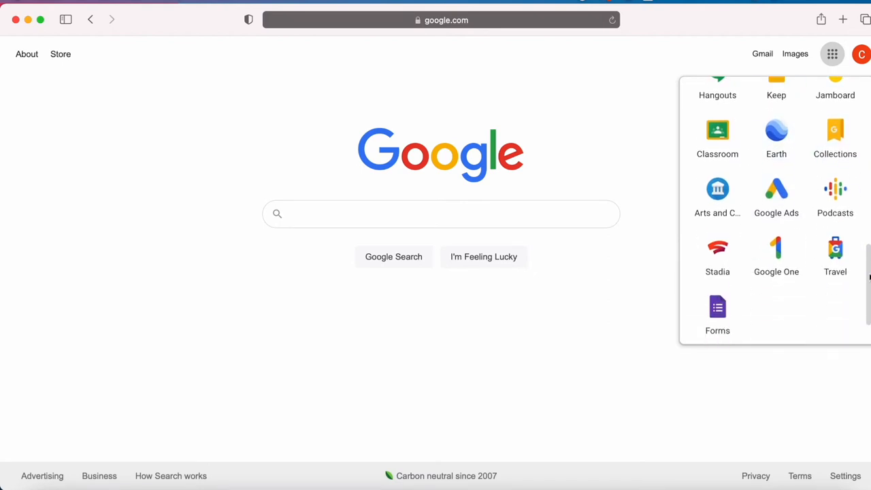
{"action": "scroll", "scroll_direction": "up", "scroll_amount": 3}
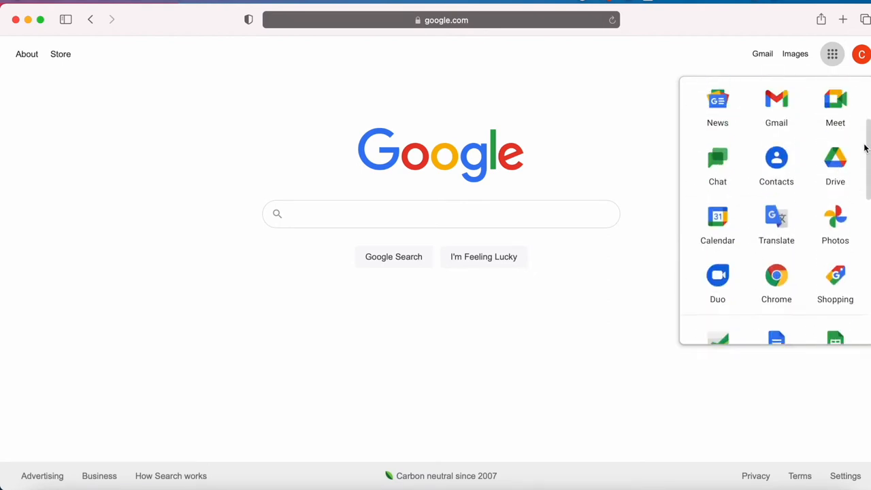
{"action": "scroll", "scroll_direction": "up", "scroll_amount": 3}
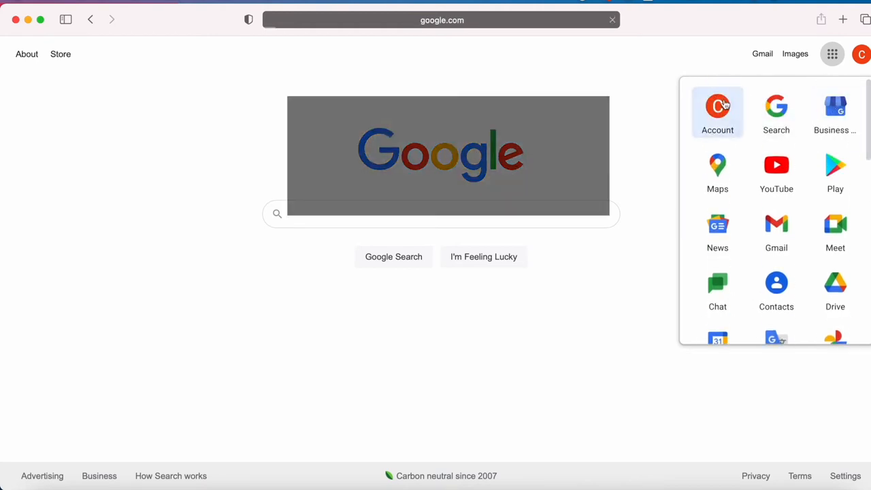
Open Google Account Security and scroll to Less secure app access, currently On.
{"action": "left_click", "coordinate": [717, 111]}
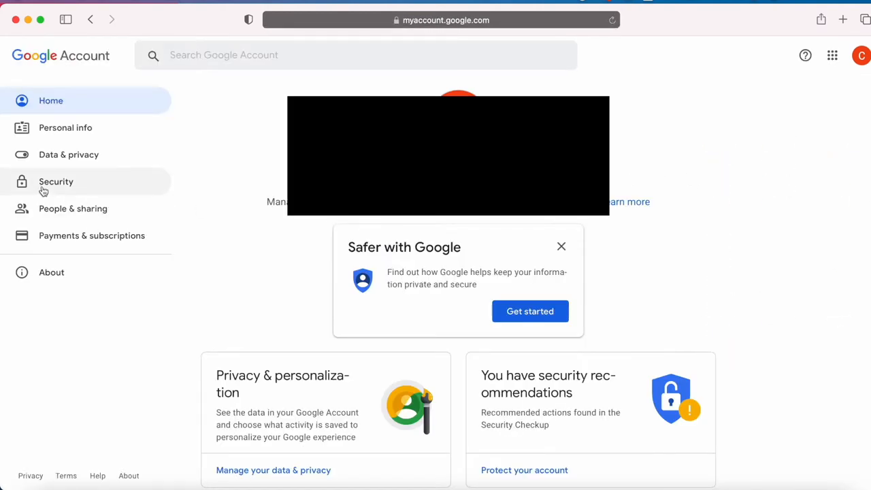
{"action": "mouse_move", "coordinate": [56, 185]}
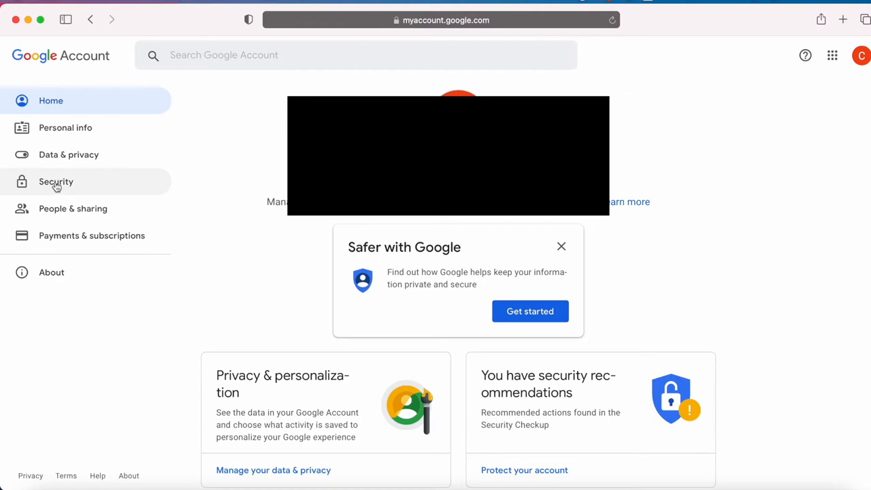
{"action": "left_click", "coordinate": [56, 181]}
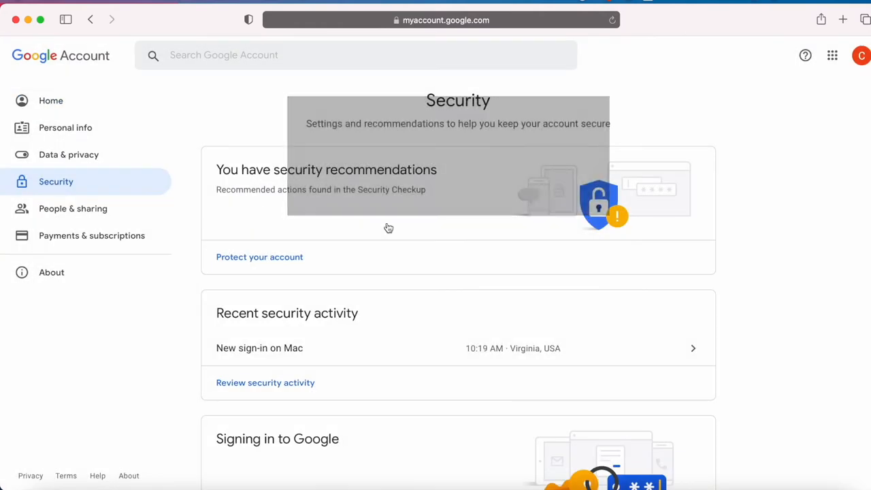
{"action": "scroll", "scroll_direction": "down", "scroll_amount": 3}
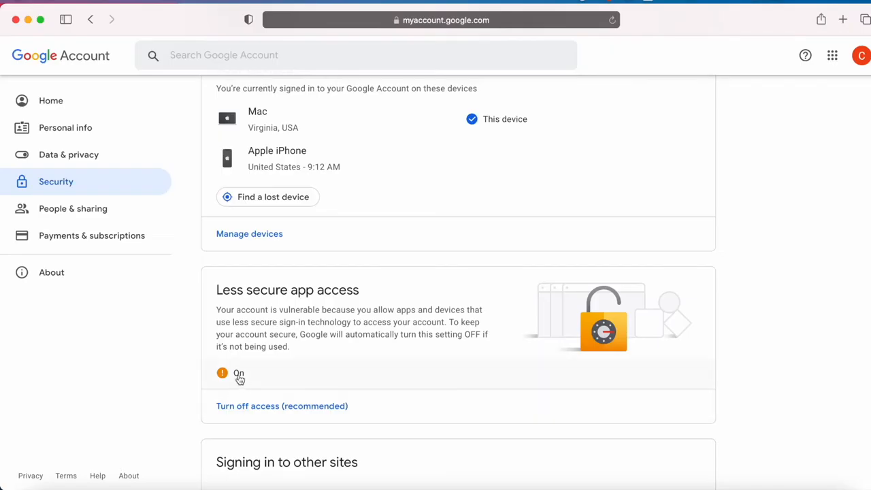
{"action": "mouse_move", "coordinate": [272, 416]}
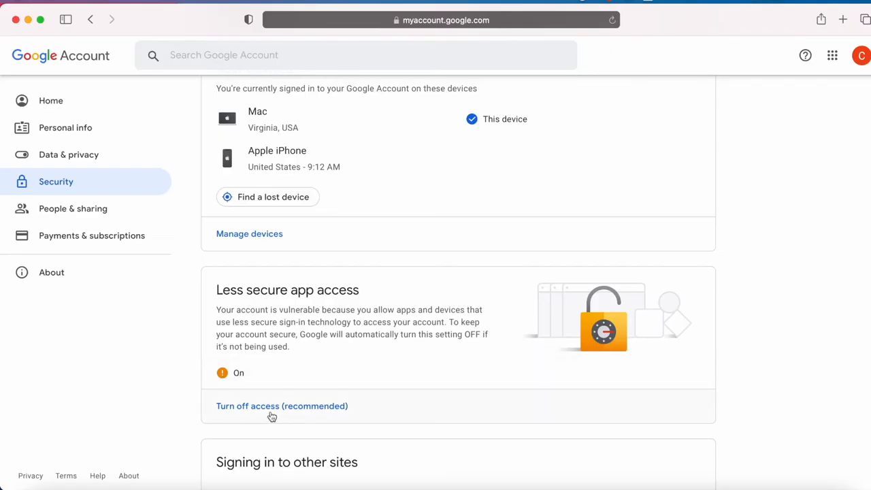
{"action": "left_click", "coordinate": [282, 405]}
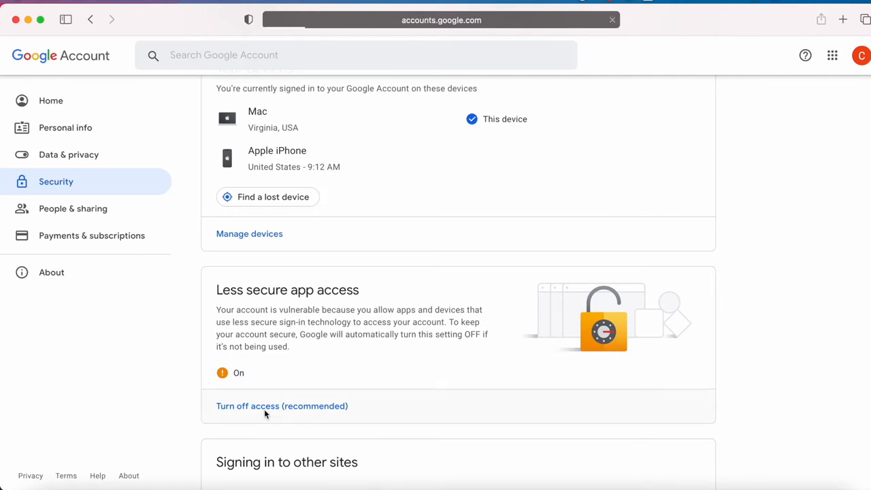
{"action": "left_click", "coordinate": [281, 406]}
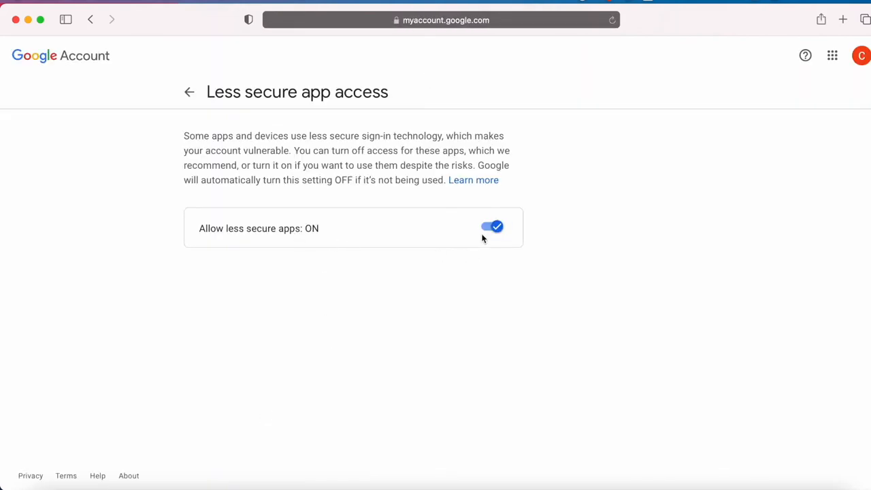
{"action": "mouse_move", "coordinate": [434, 277]}
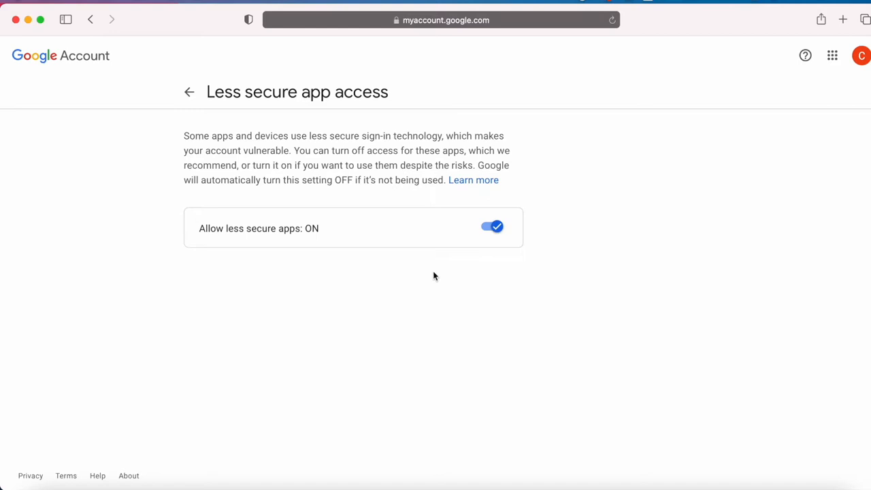
{"action": "mouse_move", "coordinate": [373, 245]}
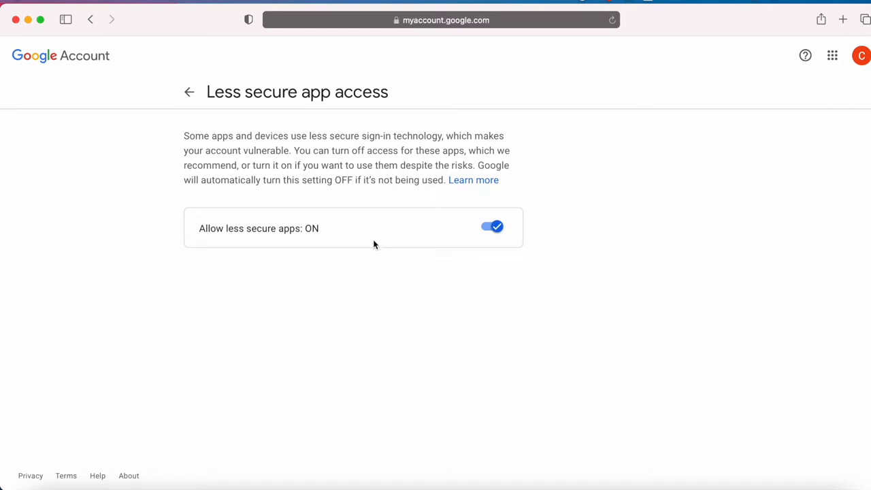
{"action": "left_click", "coordinate": [189, 92]}
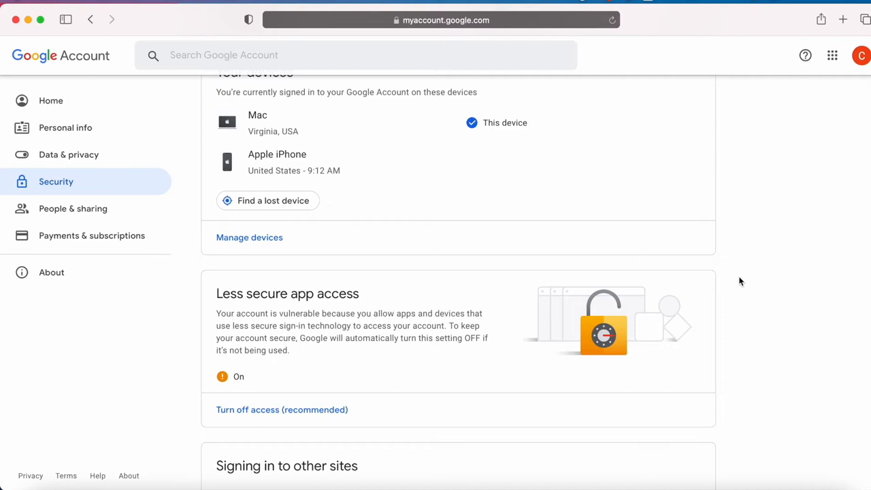
{"action": "scroll", "scroll_direction": "down", "scroll_amount": 3}
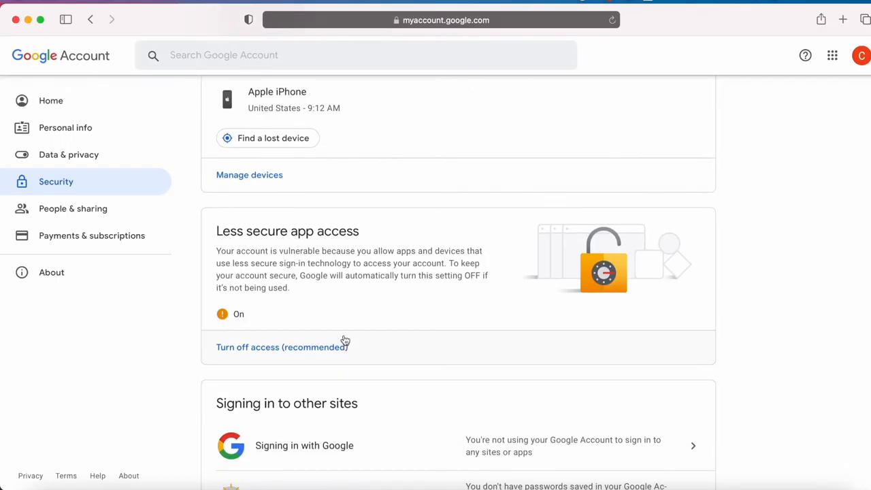
{"action": "mouse_move", "coordinate": [766, 349]}
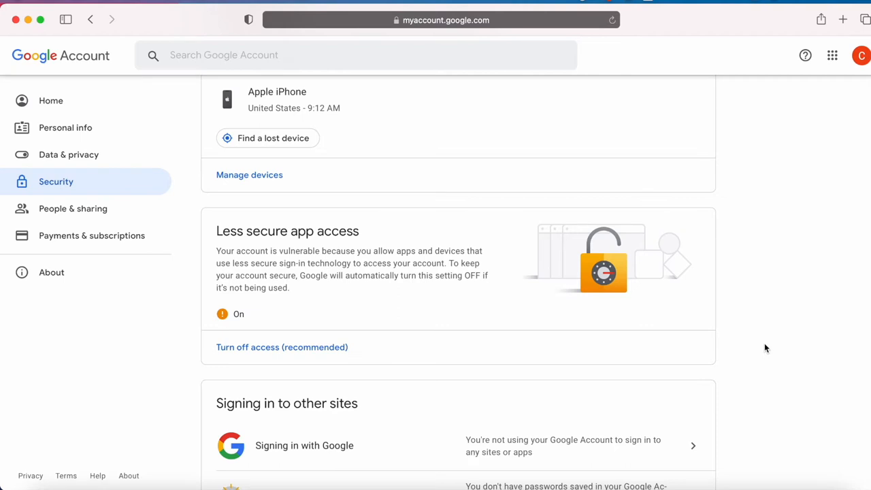
{"action": "mouse_move", "coordinate": [241, 329]}
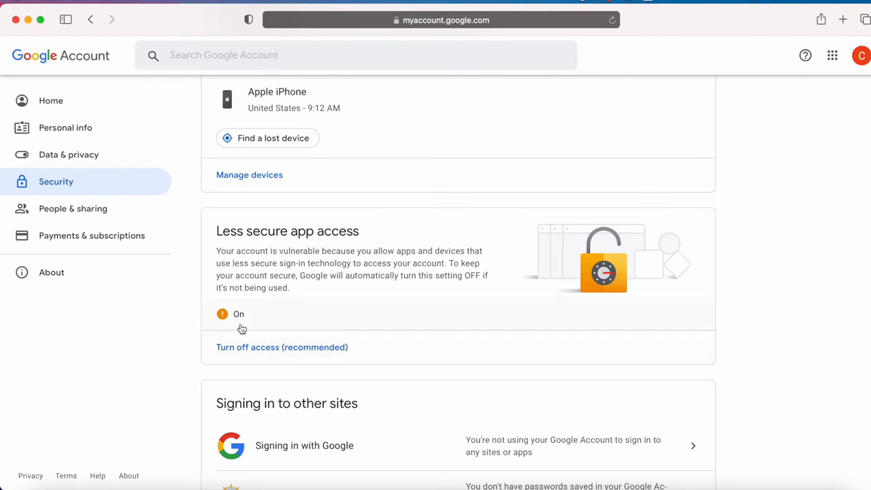
{"action": "mouse_move", "coordinate": [238, 319]}
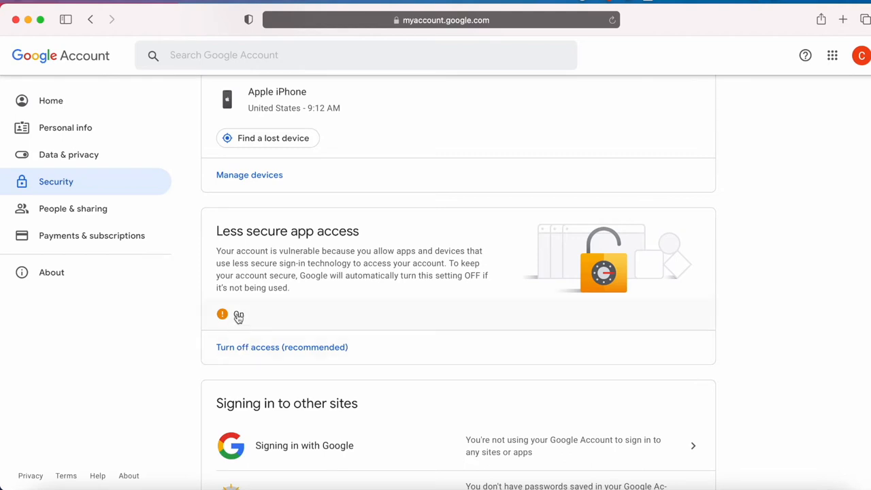
{"action": "mouse_move", "coordinate": [749, 367]}
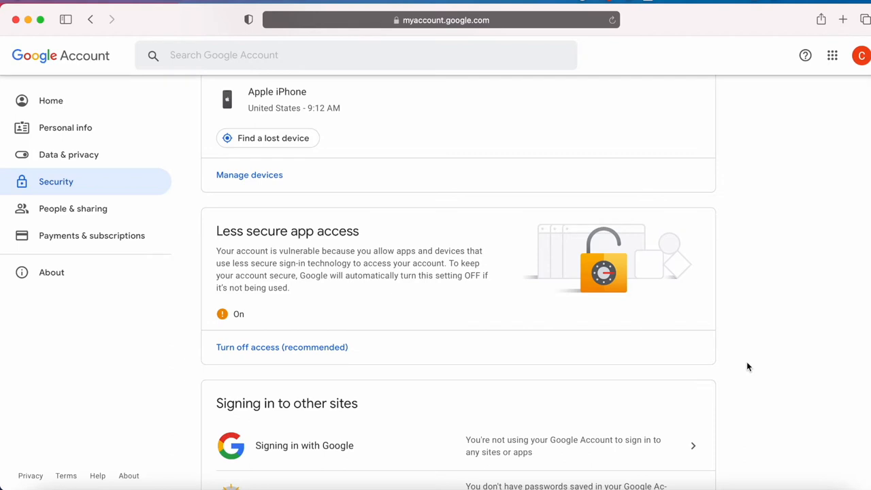
{"action": "mouse_move", "coordinate": [87, 5]}
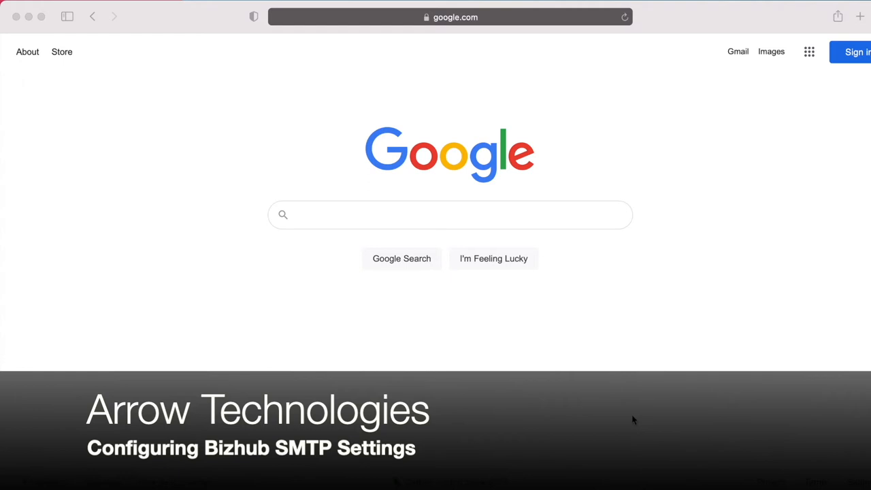
{"action": "mouse_move", "coordinate": [531, 39]}
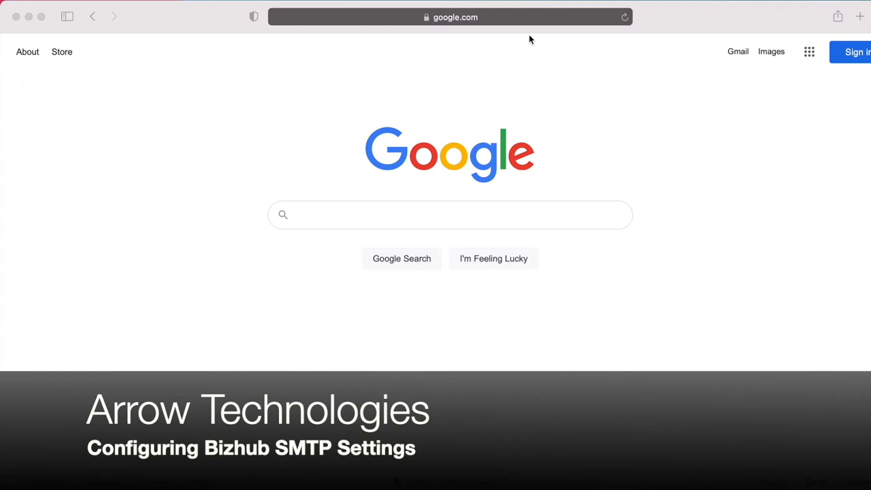
Load the copier's web interface at 192.168.1.145 in Safari.
{"action": "left_click", "coordinate": [449, 17]}
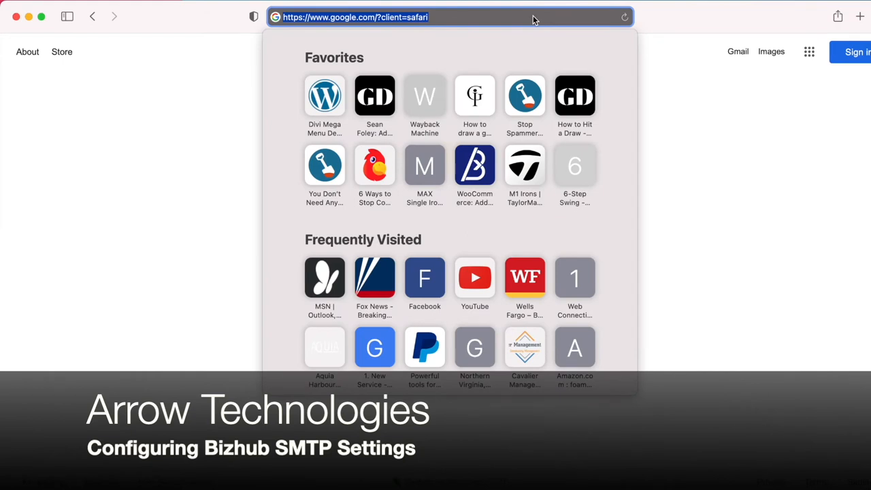
{"action": "type", "text": "192.168.1.251"}
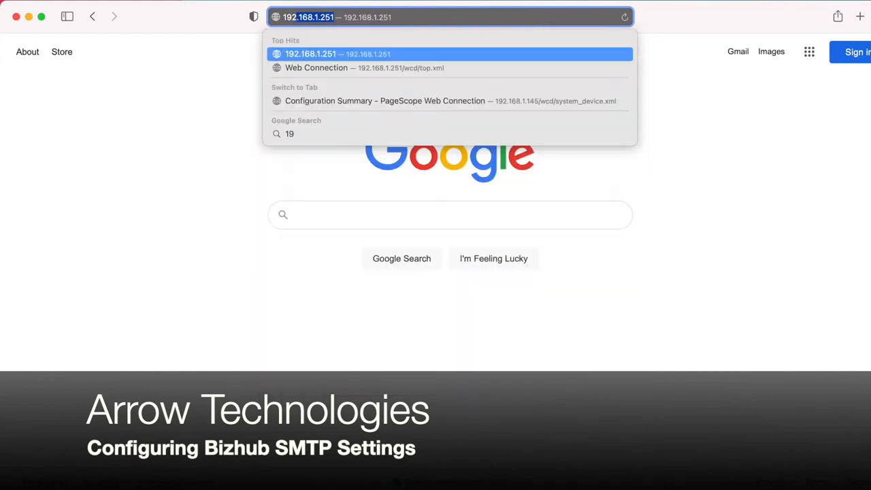
{"action": "type", "text": "2"}
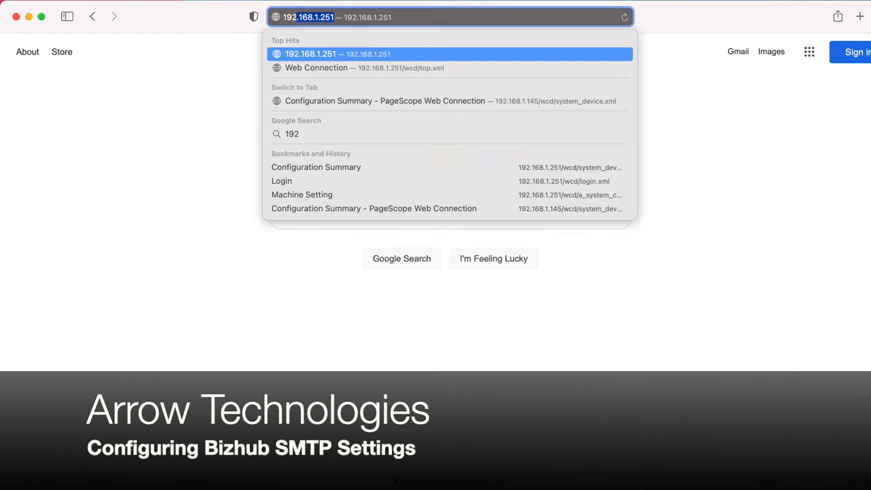
{"action": "type", "text": "192.168.1.145"}
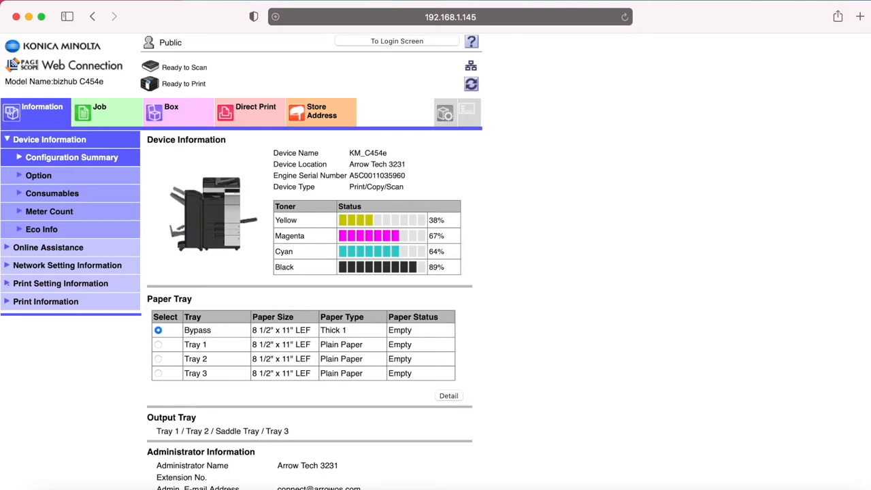
{"action": "mouse_move", "coordinate": [573, 49]}
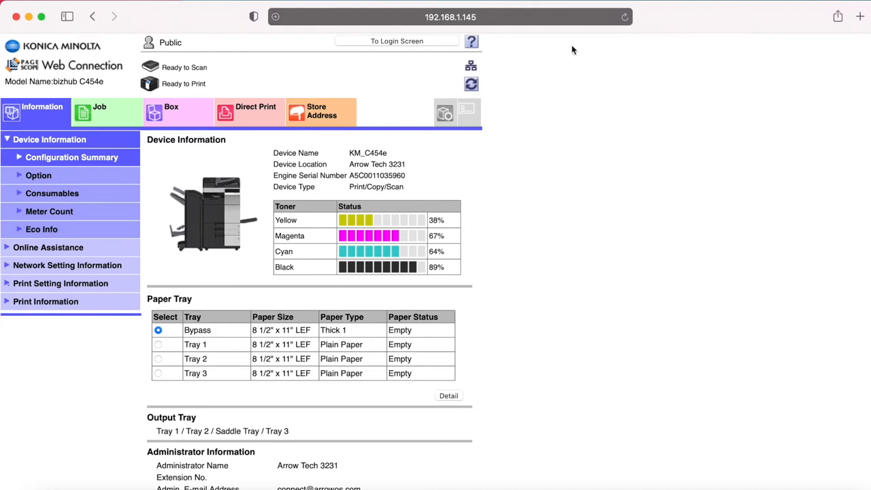
{"action": "mouse_move", "coordinate": [597, 244]}
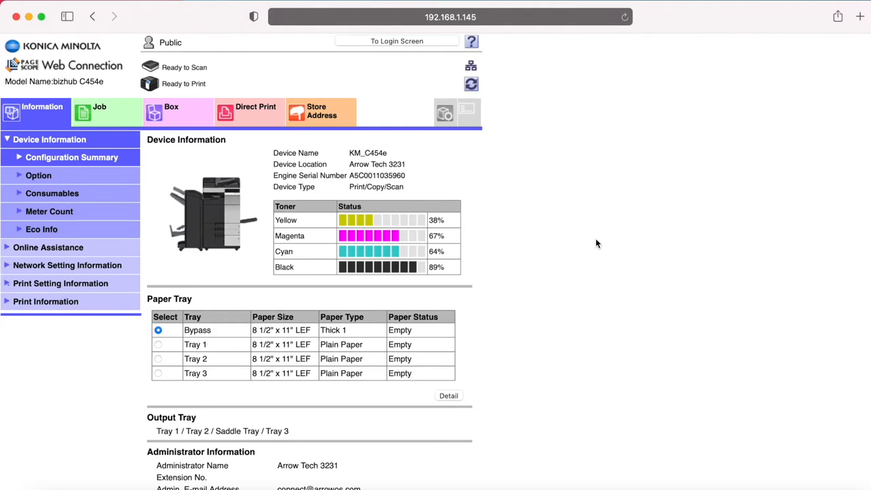
{"action": "mouse_move", "coordinate": [578, 268]}
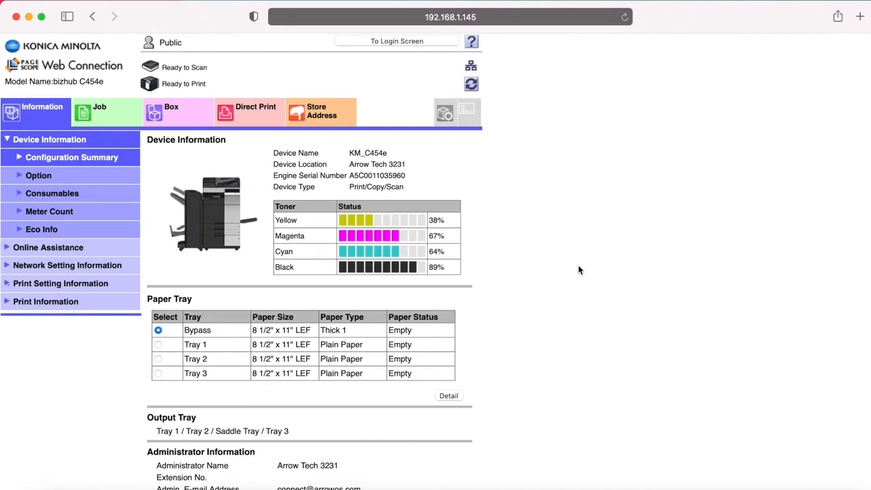
{"action": "mouse_move", "coordinate": [589, 311]}
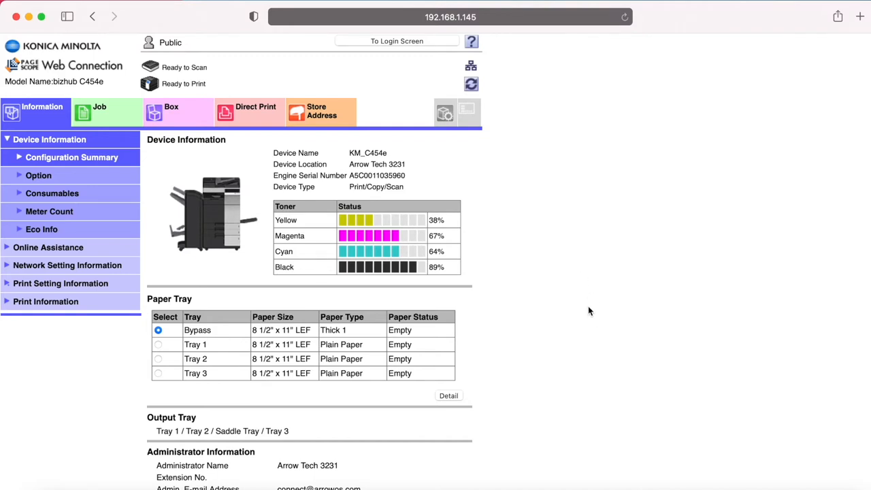
{"action": "mouse_move", "coordinate": [581, 300]}
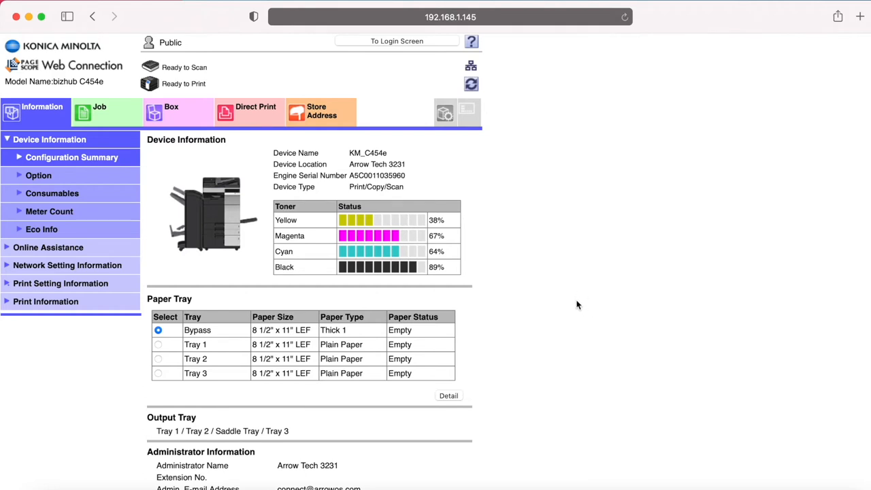
{"action": "mouse_move", "coordinate": [576, 313]}
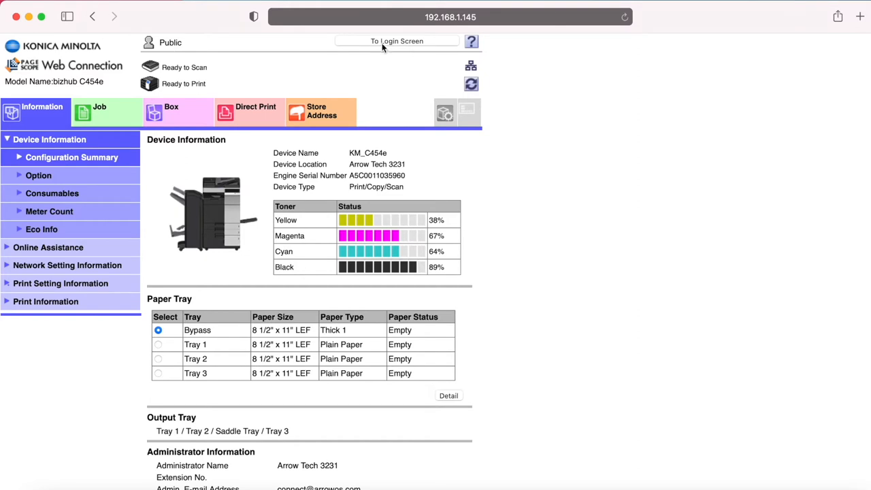
Leave the public session and log in as Administrator with the admin password.
{"action": "left_click", "coordinate": [397, 40]}
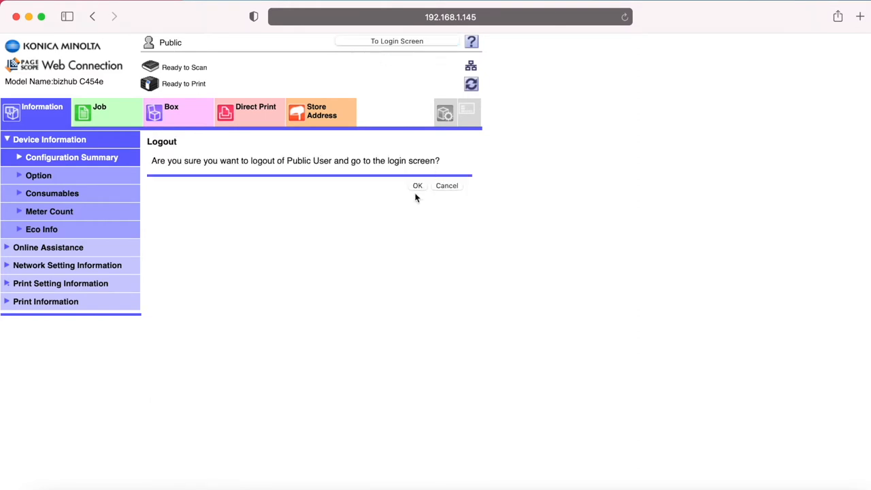
{"action": "left_click", "coordinate": [417, 185]}
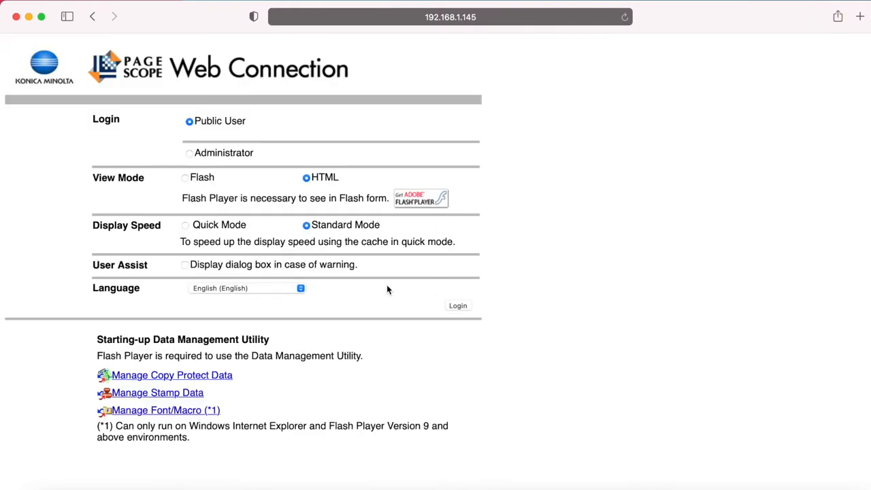
{"action": "left_click", "coordinate": [189, 152]}
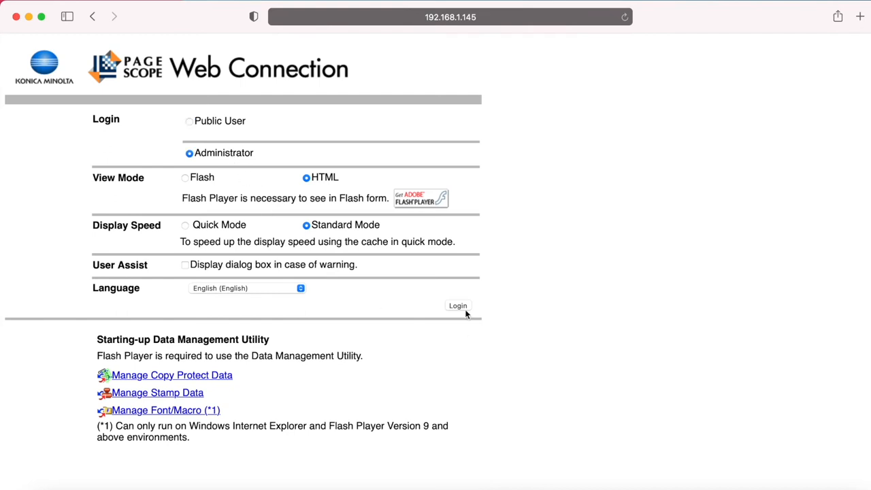
{"action": "left_click", "coordinate": [457, 305]}
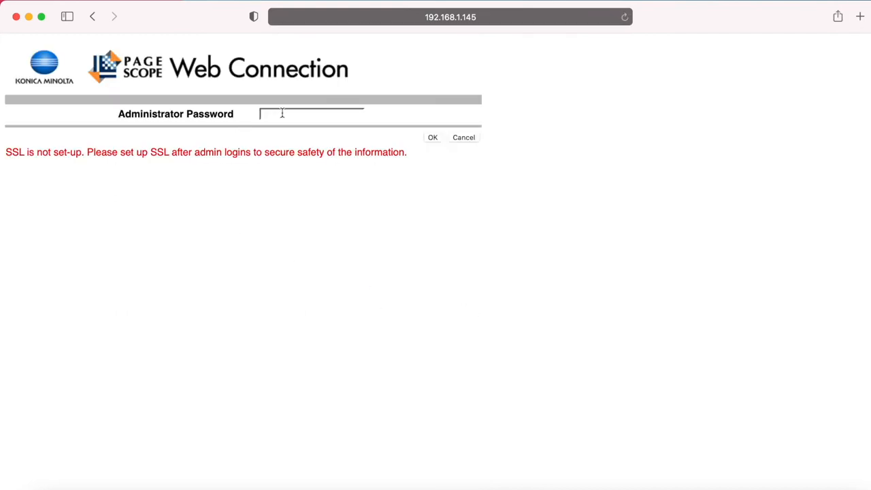
{"action": "left_click", "coordinate": [309, 113]}
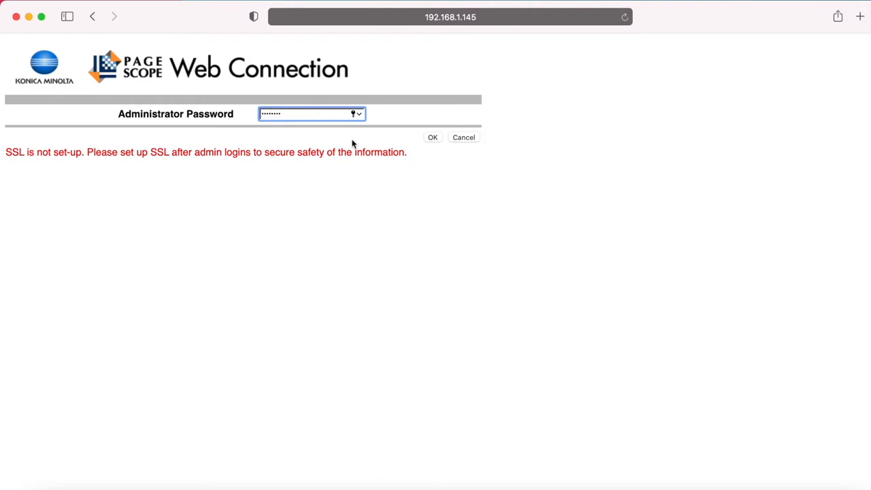
{"action": "left_click", "coordinate": [433, 137]}
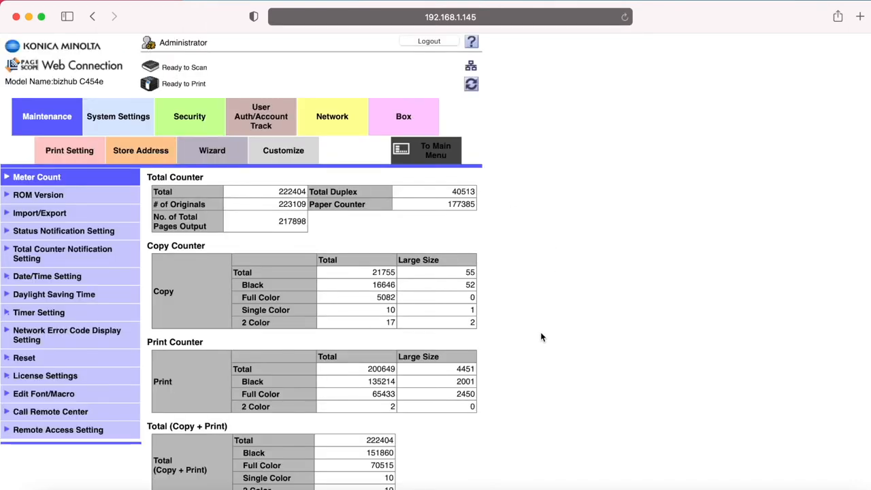
{"action": "scroll", "scroll_direction": "down", "scroll_amount": 3}
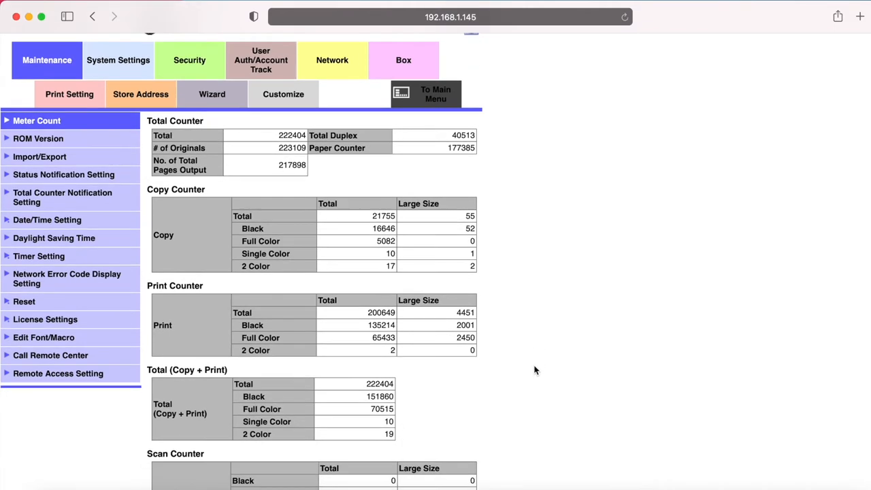
{"action": "scroll", "scroll_direction": "up", "scroll_amount": 3}
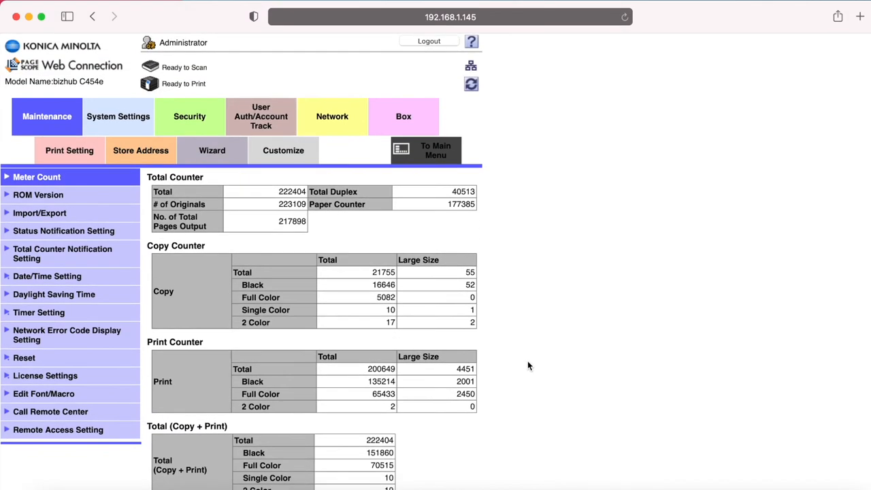
{"action": "mouse_move", "coordinate": [200, 64]}
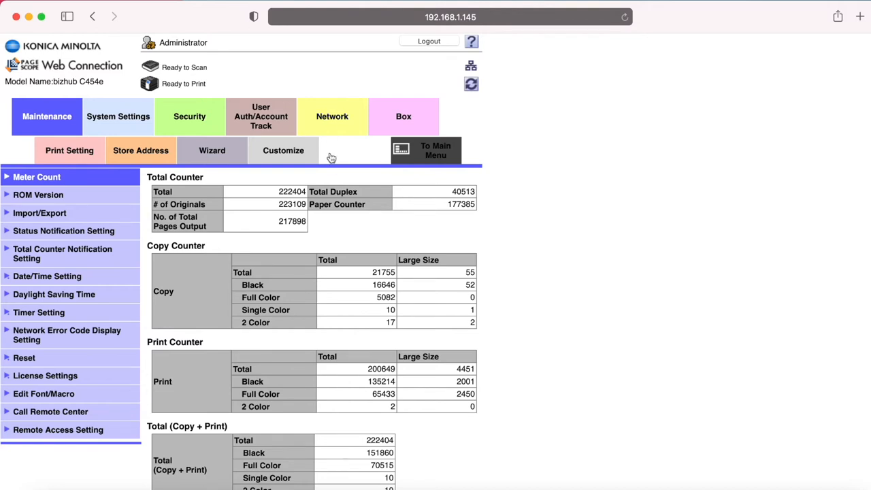
{"action": "mouse_move", "coordinate": [207, 129]}
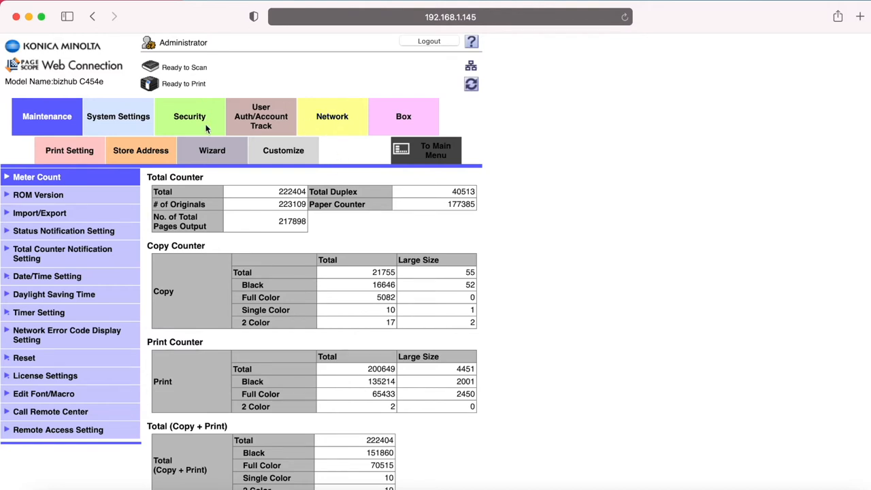
{"action": "mouse_move", "coordinate": [370, 125]}
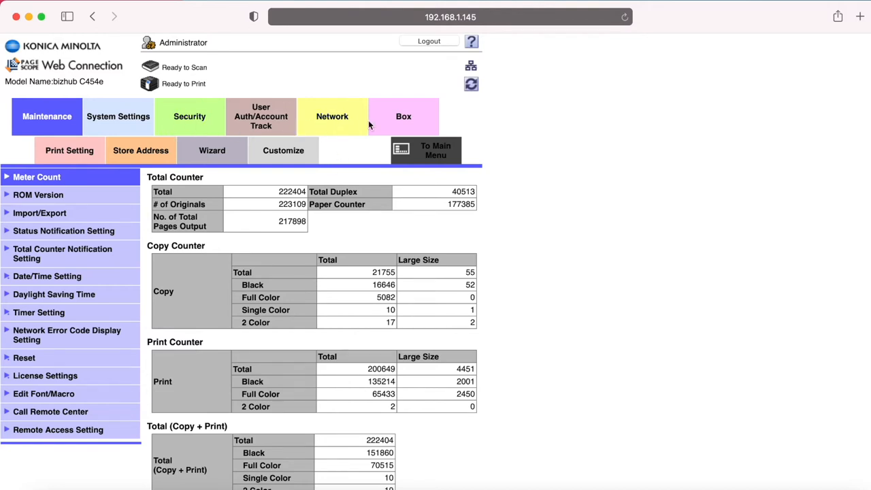
{"action": "mouse_move", "coordinate": [336, 131]}
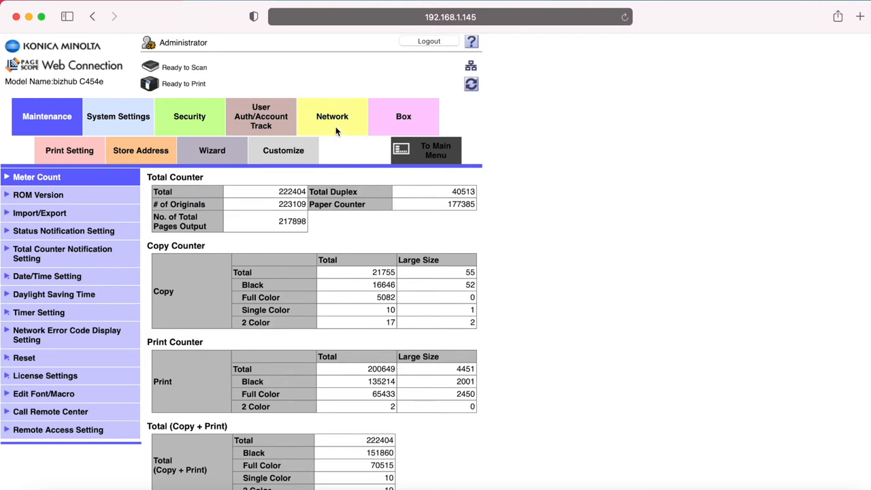
{"action": "mouse_move", "coordinate": [333, 117]}
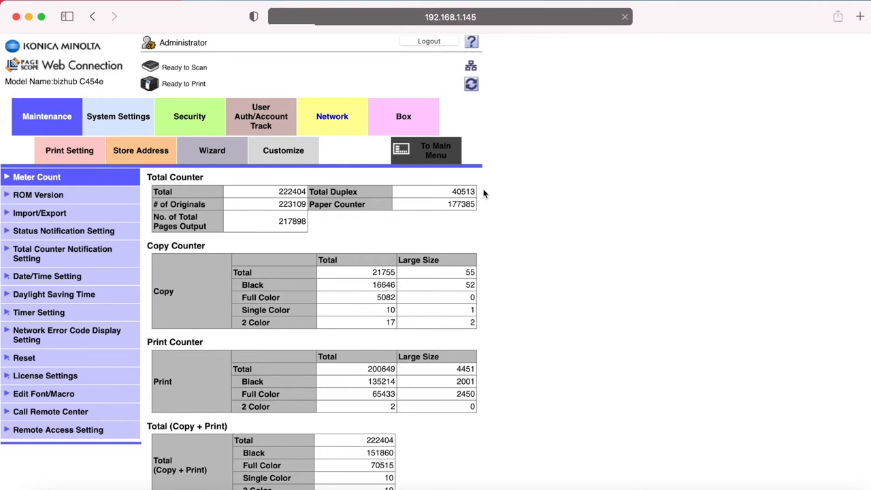
{"action": "mouse_move", "coordinate": [506, 218]}
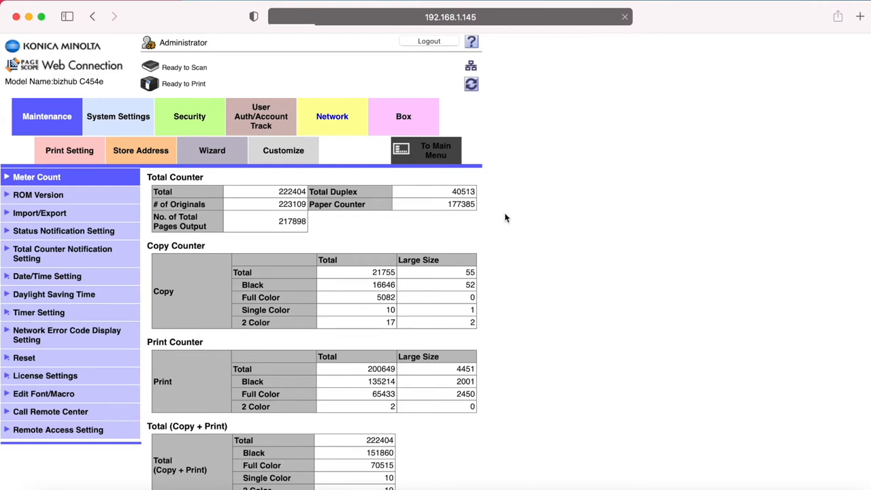
Open the Network tab's TCP/IP Setting page.
{"action": "left_click", "coordinate": [332, 116]}
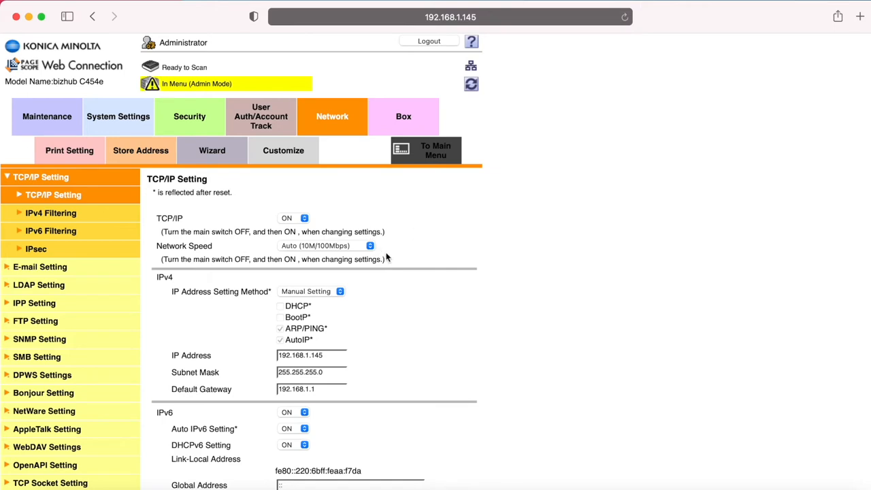
{"action": "mouse_move", "coordinate": [391, 257]}
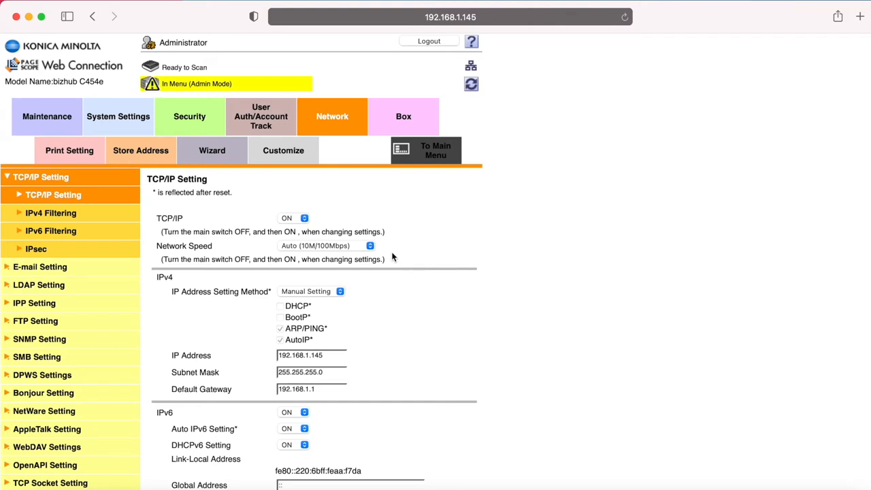
{"action": "mouse_move", "coordinate": [454, 292]}
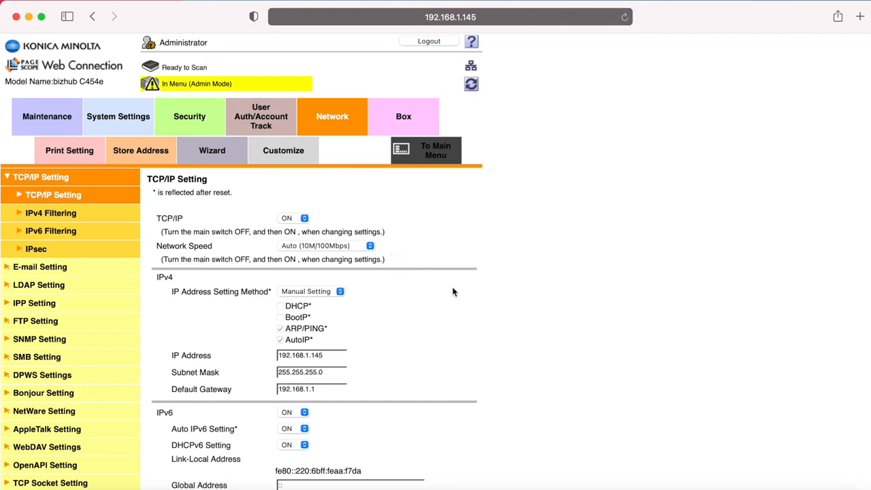
{"action": "mouse_move", "coordinate": [492, 312]}
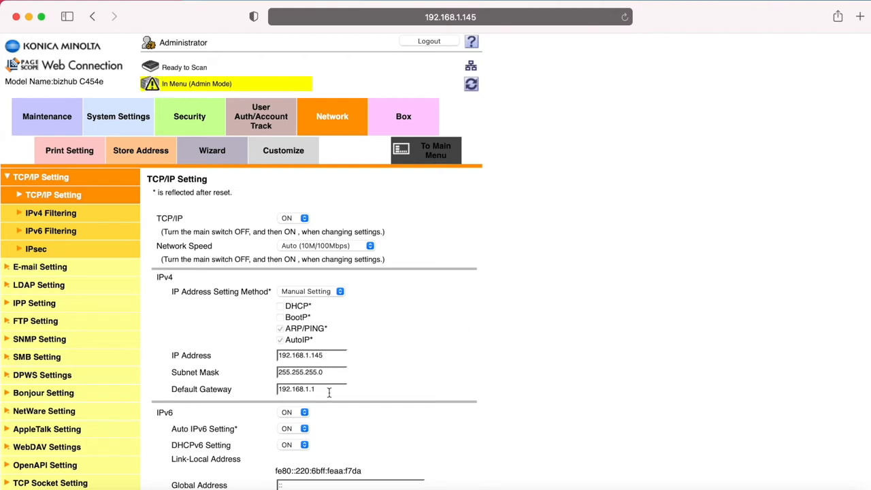
{"action": "mouse_move", "coordinate": [470, 389]}
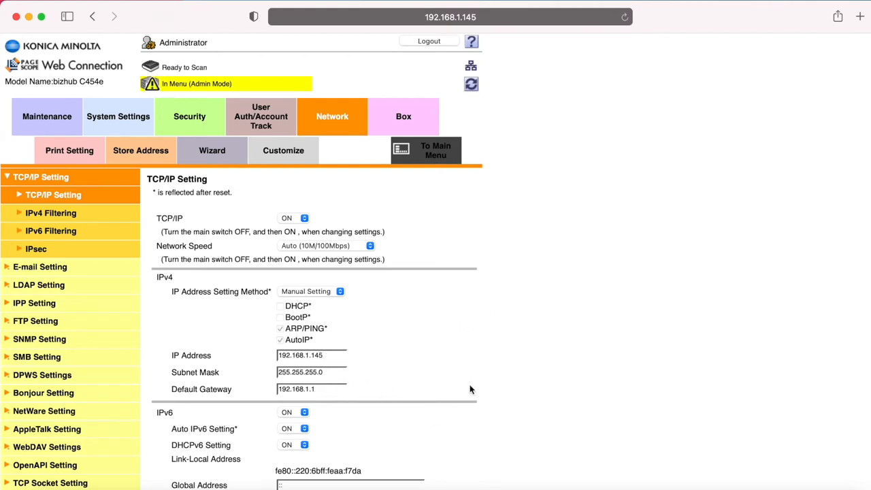
{"action": "scroll", "scroll_direction": "down", "scroll_amount": 3}
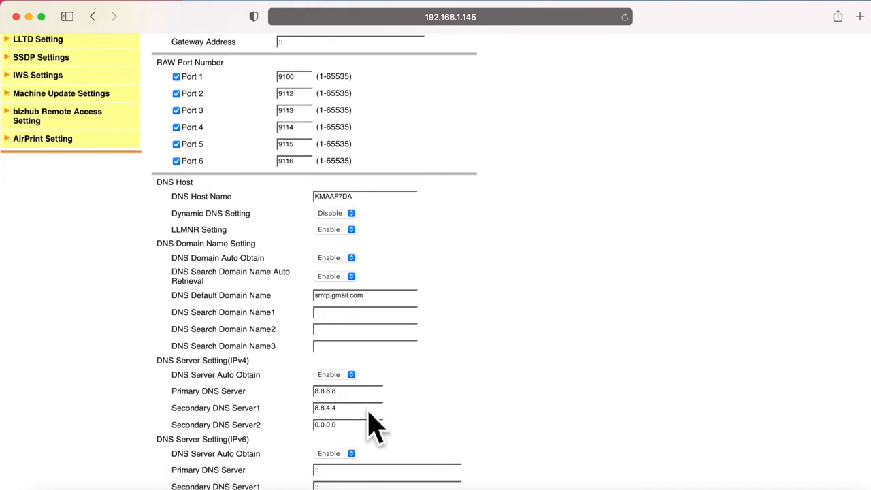
{"action": "mouse_move", "coordinate": [347, 403]}
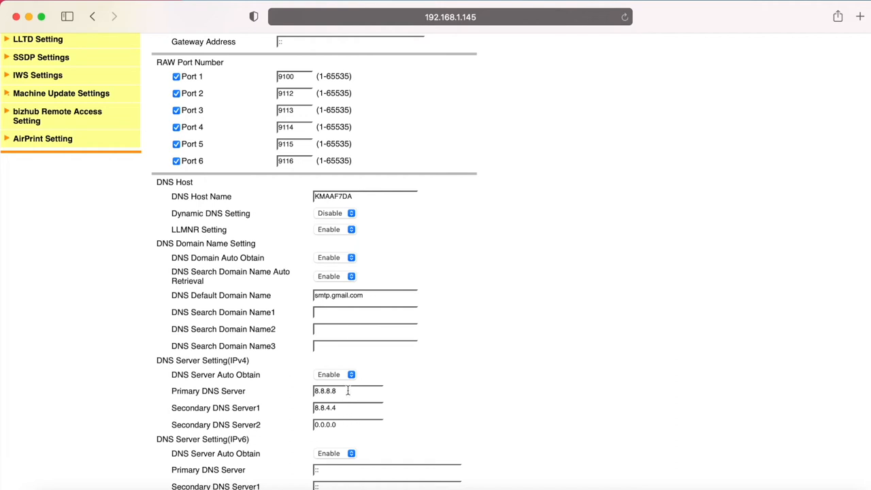
{"action": "mouse_move", "coordinate": [486, 409]}
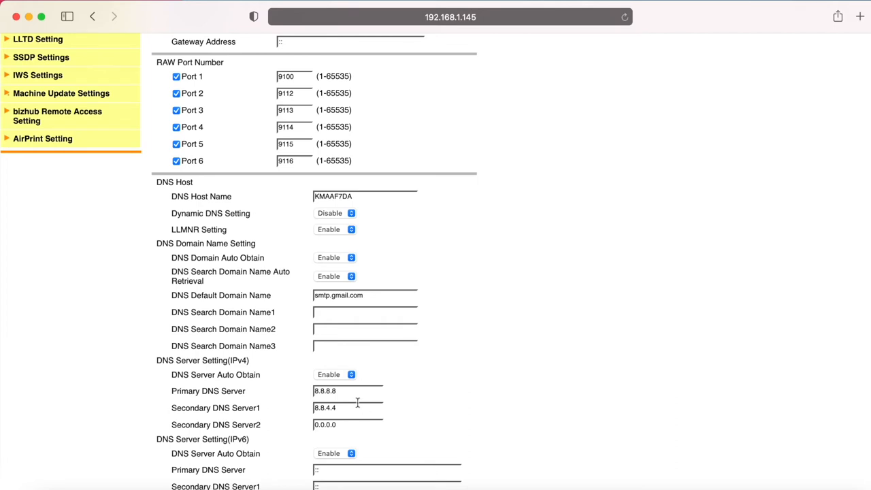
{"action": "mouse_move", "coordinate": [348, 422]}
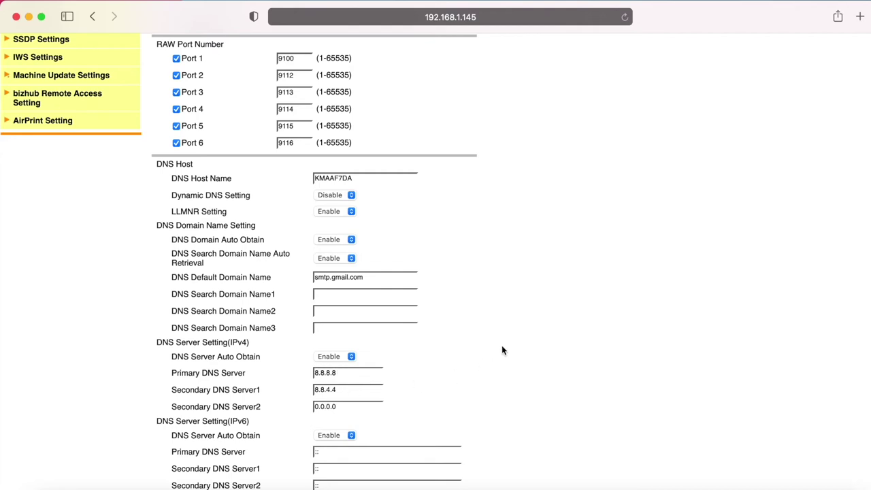
{"action": "scroll", "scroll_direction": "down", "scroll_amount": 3}
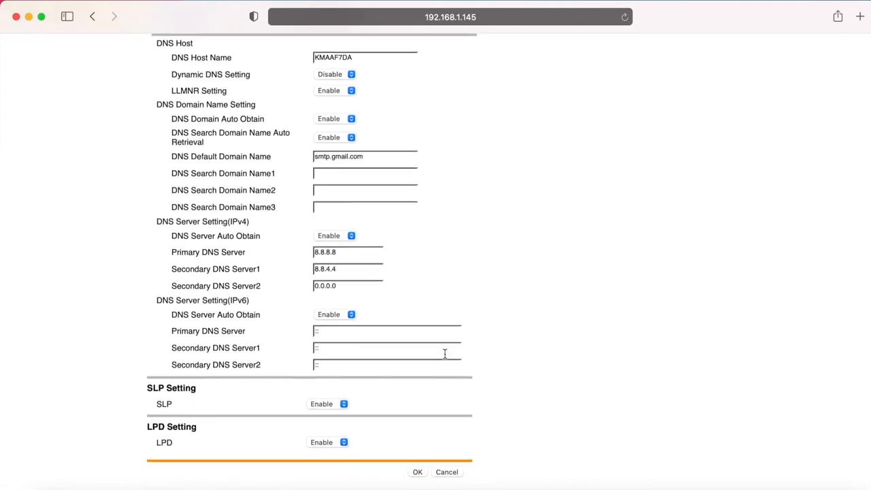
{"action": "scroll", "scroll_direction": "up", "scroll_amount": 3}
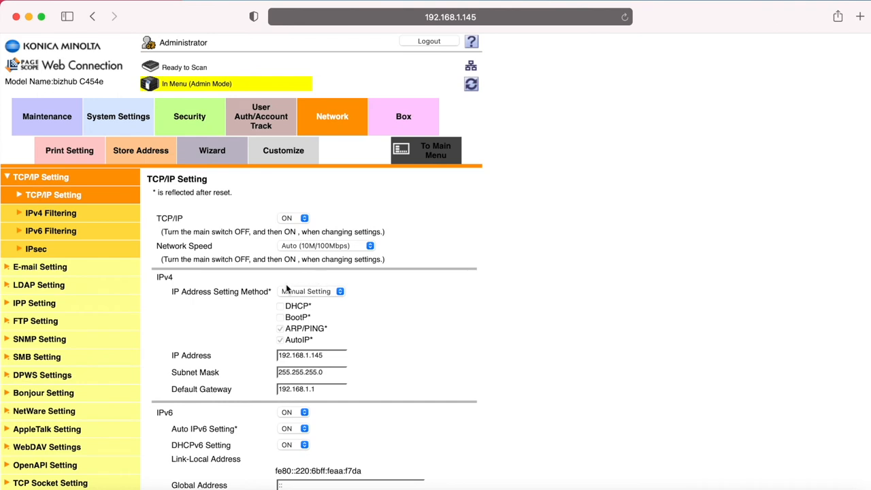
{"action": "mouse_move", "coordinate": [126, 213]}
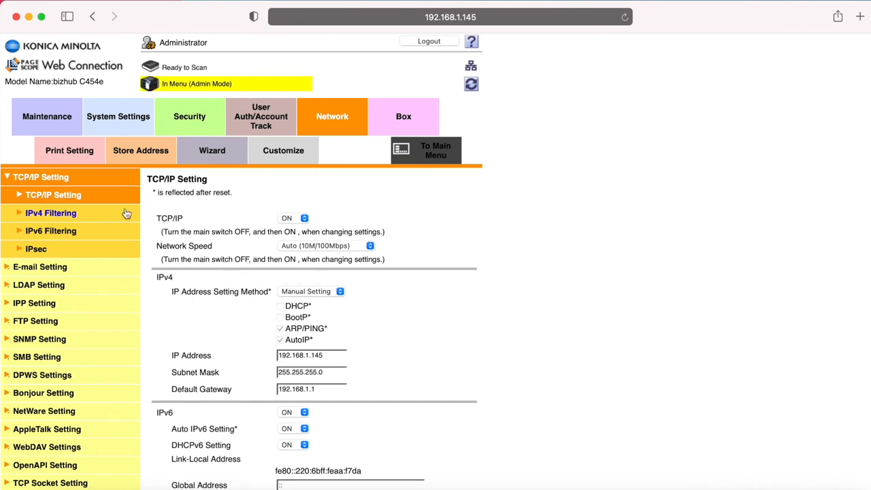
{"action": "mouse_move", "coordinate": [31, 272]}
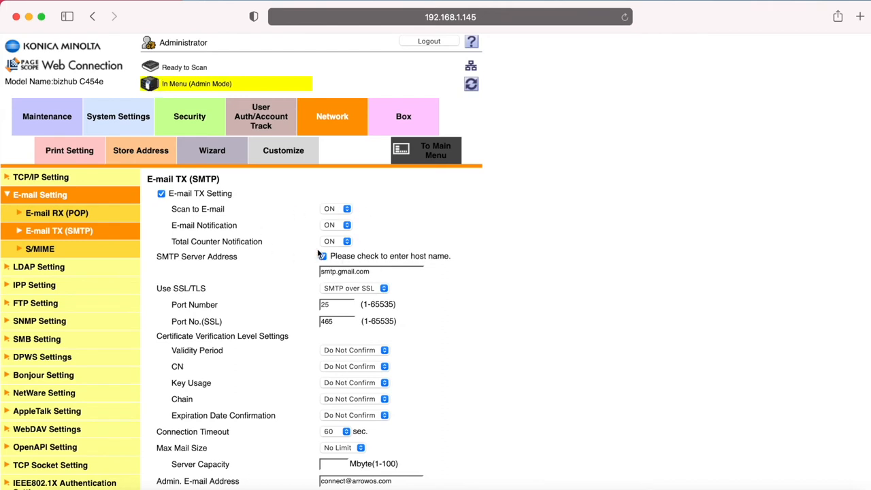
Review the smtp.gmail.com host name and SSL port 465 on E-mail TX (SMTP).
{"action": "left_click", "coordinate": [322, 256]}
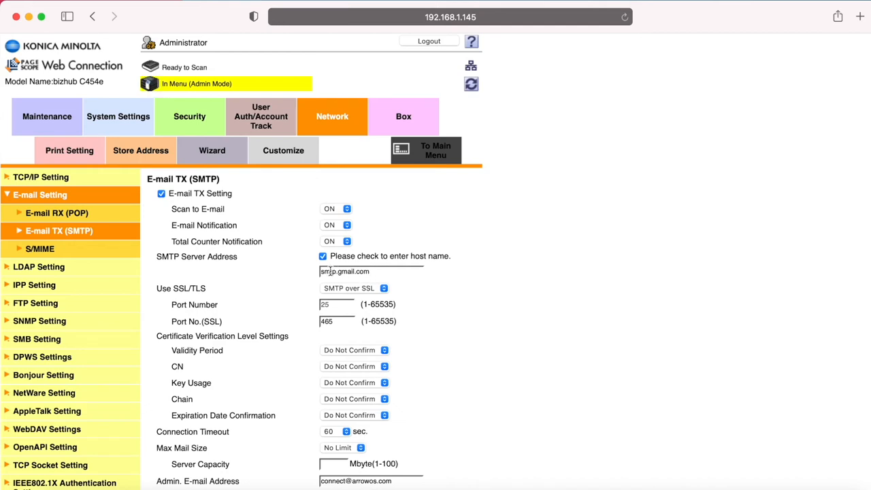
{"action": "scroll", "scroll_direction": "down", "scroll_amount": 3}
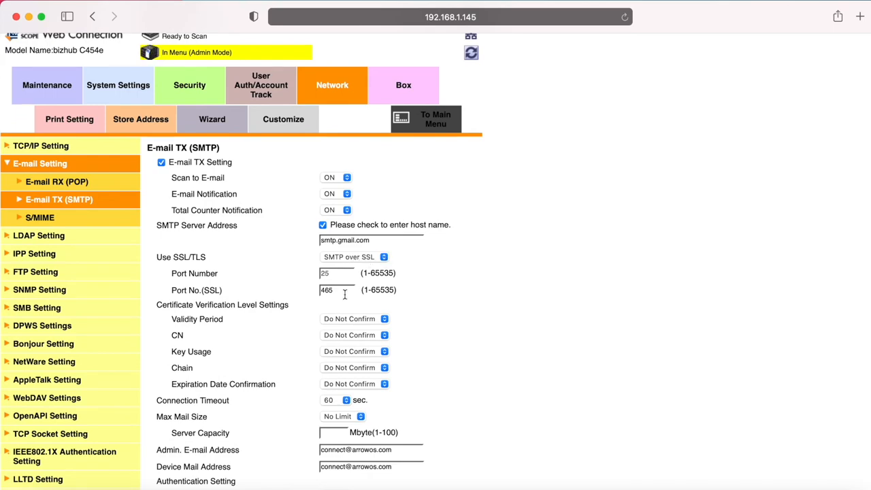
{"action": "left_click", "coordinate": [337, 289]}
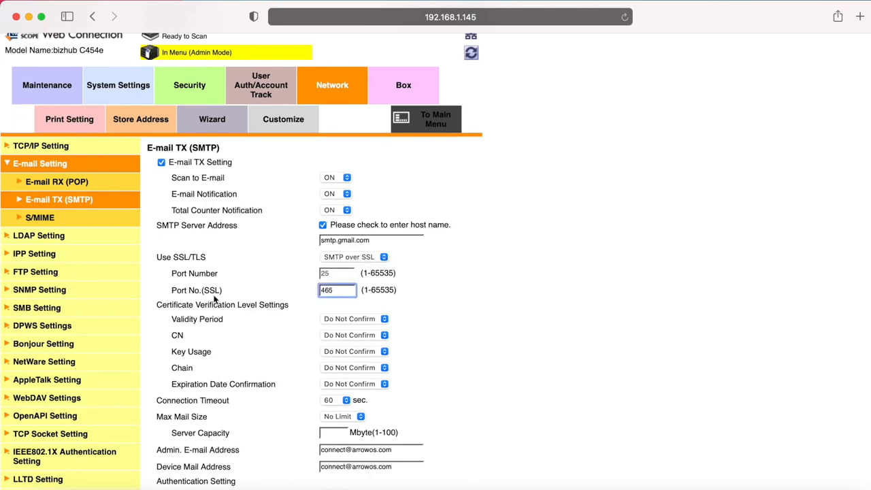
{"action": "scroll", "scroll_direction": "down", "scroll_amount": 3}
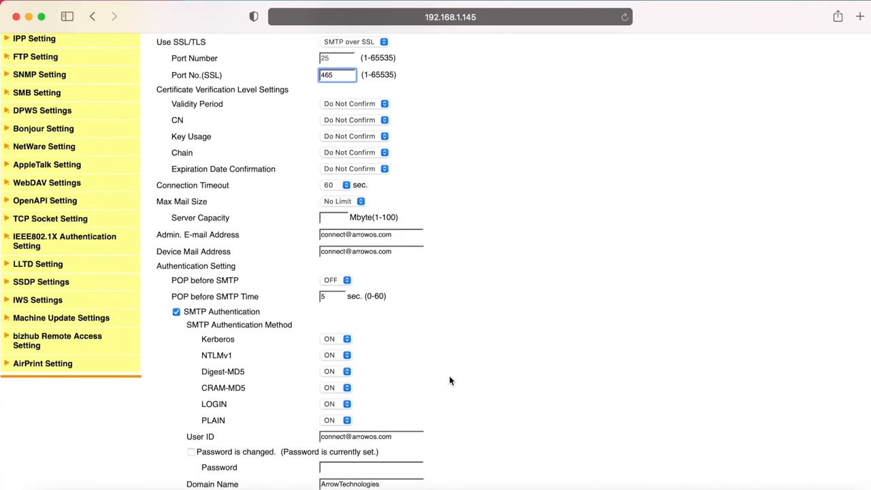
{"action": "left_click", "coordinate": [368, 251]}
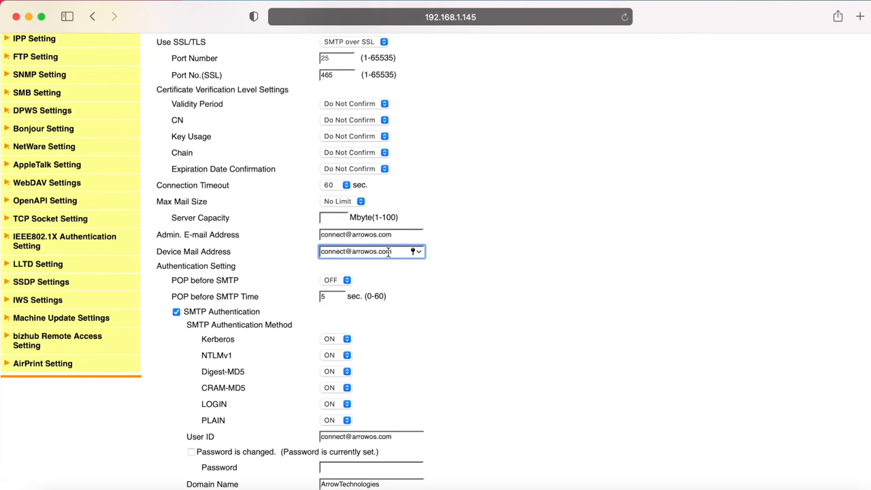
{"action": "mouse_move", "coordinate": [388, 251]}
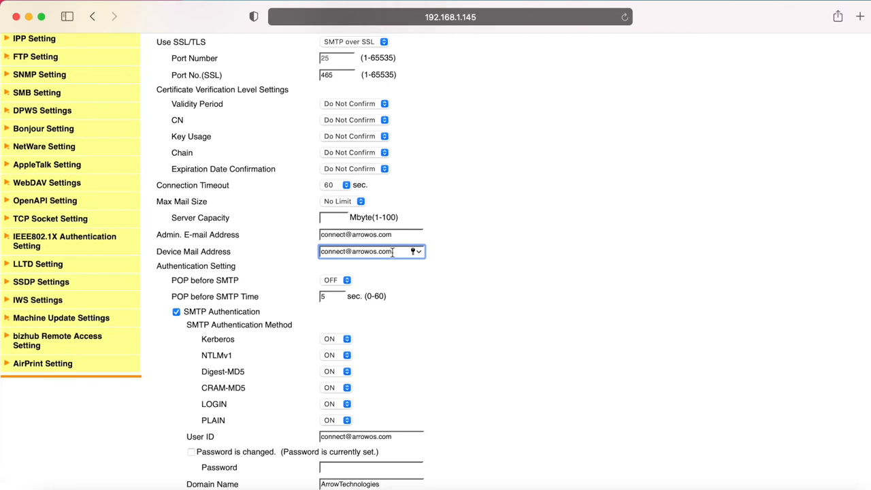
{"action": "mouse_move", "coordinate": [456, 254]}
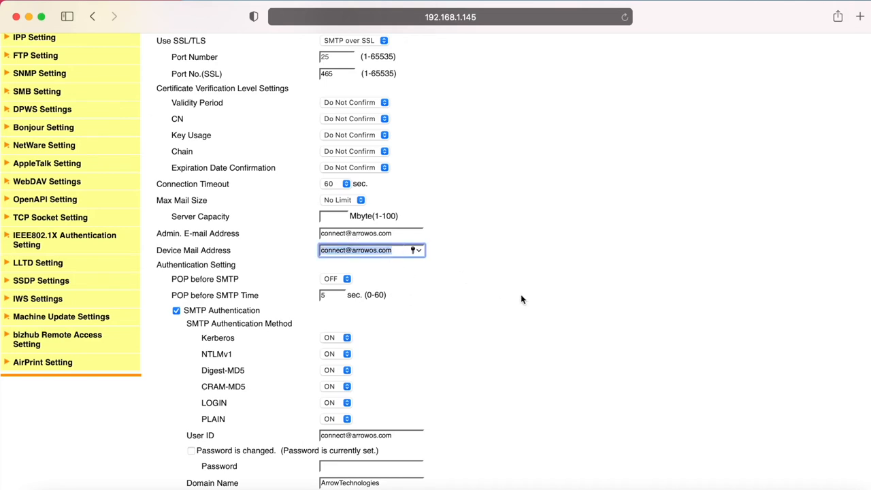
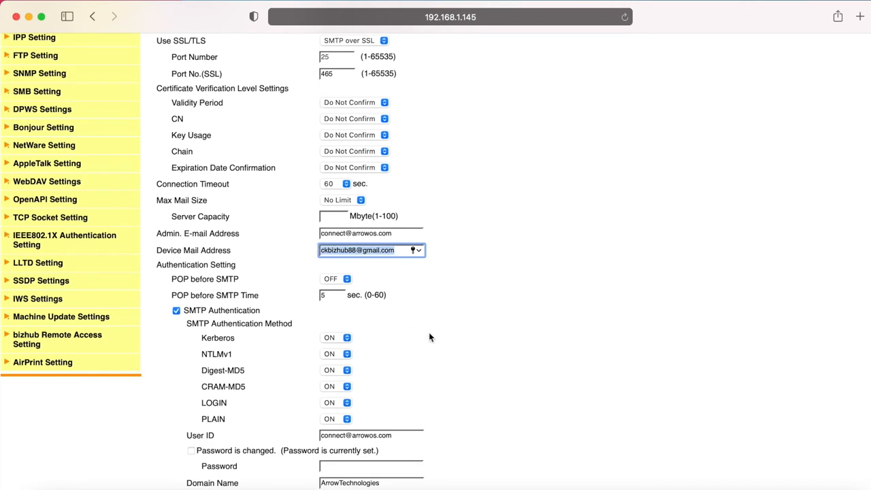
{"action": "scroll", "scroll_direction": "down", "scroll_amount": 3}
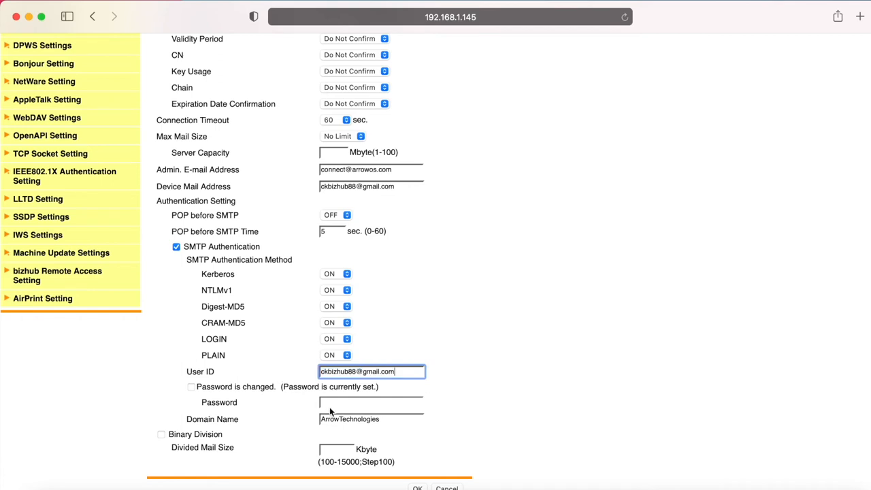
{"action": "mouse_move", "coordinate": [358, 414]}
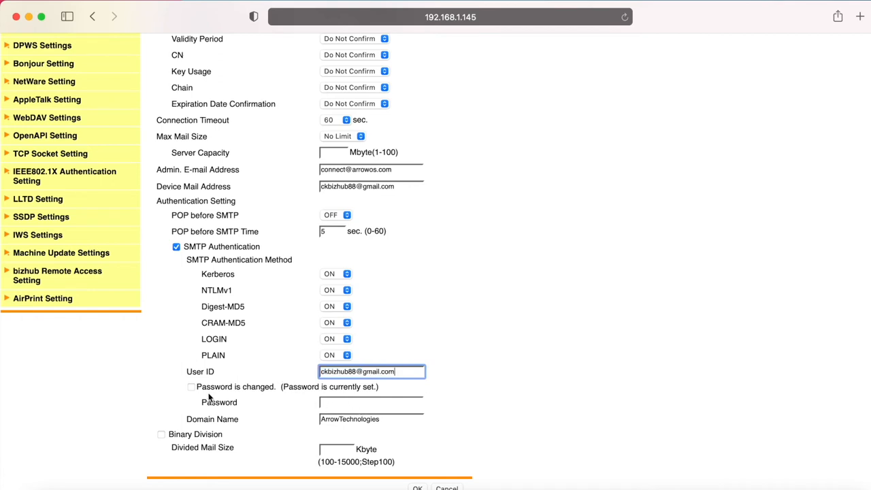
Tick Password is changed and enter the new SMTP authentication password.
{"action": "left_click", "coordinate": [191, 387]}
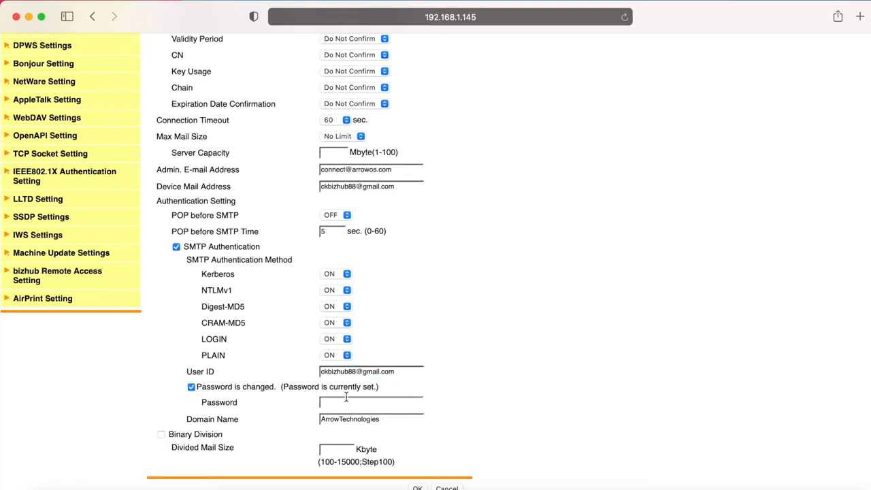
{"action": "left_click", "coordinate": [371, 403]}
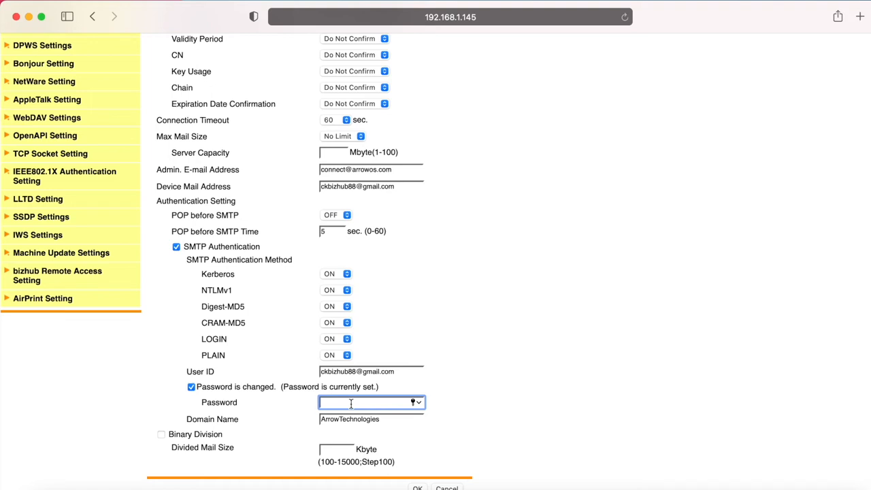
{"action": "type", "text": "••••••"}
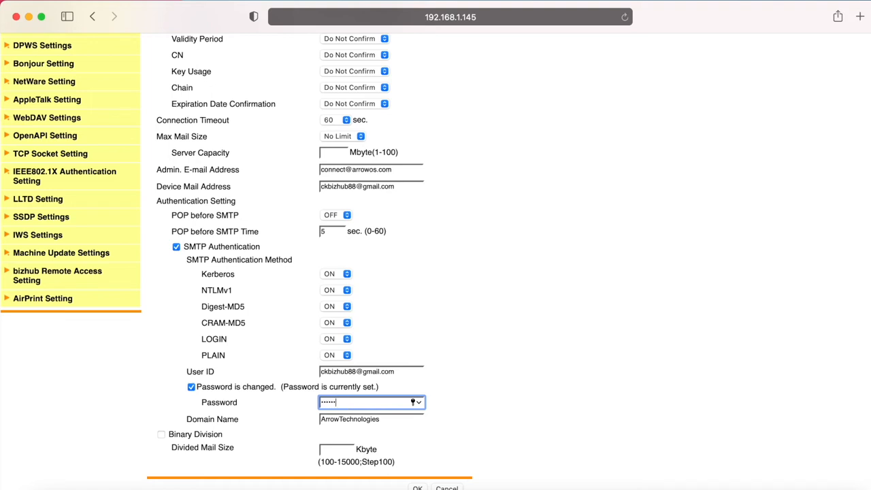
{"action": "type", "text": "••"}
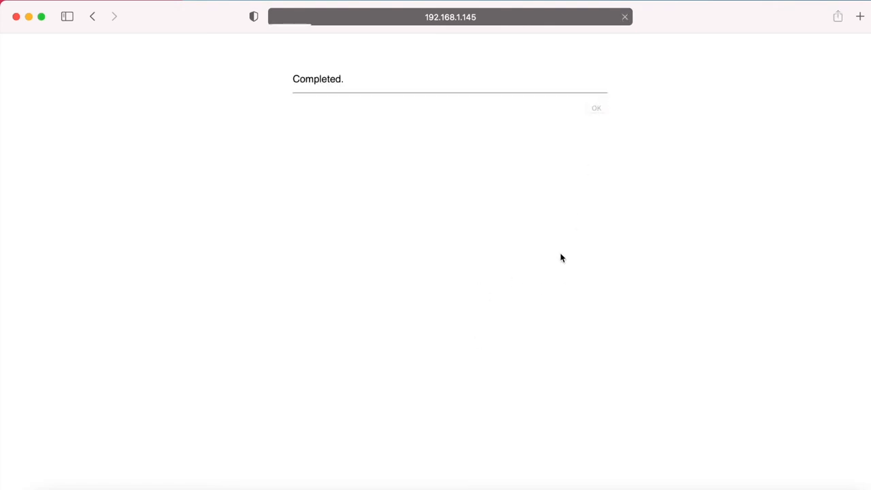
{"action": "mouse_move", "coordinate": [555, 365]}
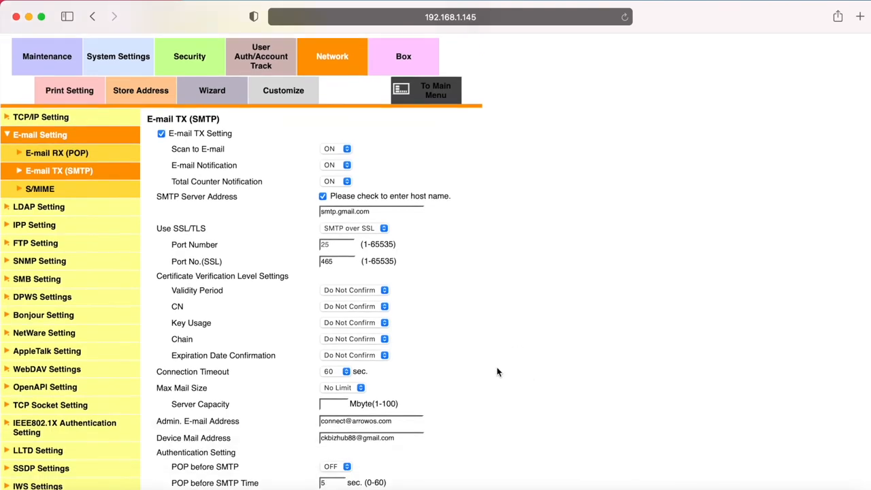
{"action": "scroll", "scroll_direction": "down", "scroll_amount": 3}
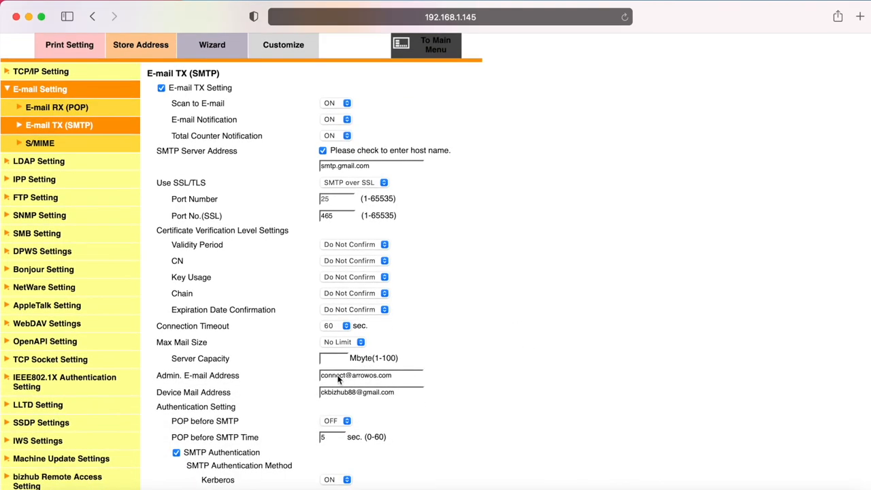
{"action": "scroll", "scroll_direction": "up", "scroll_amount": 3}
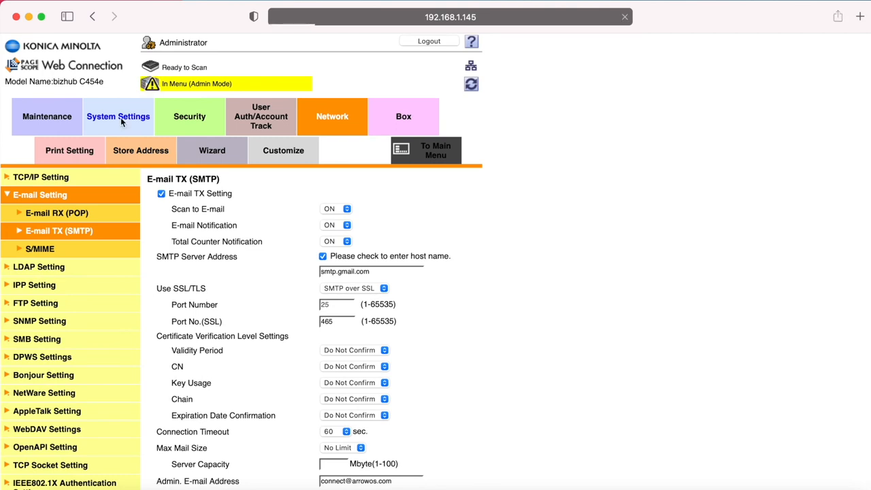
{"action": "left_click", "coordinate": [140, 150]}
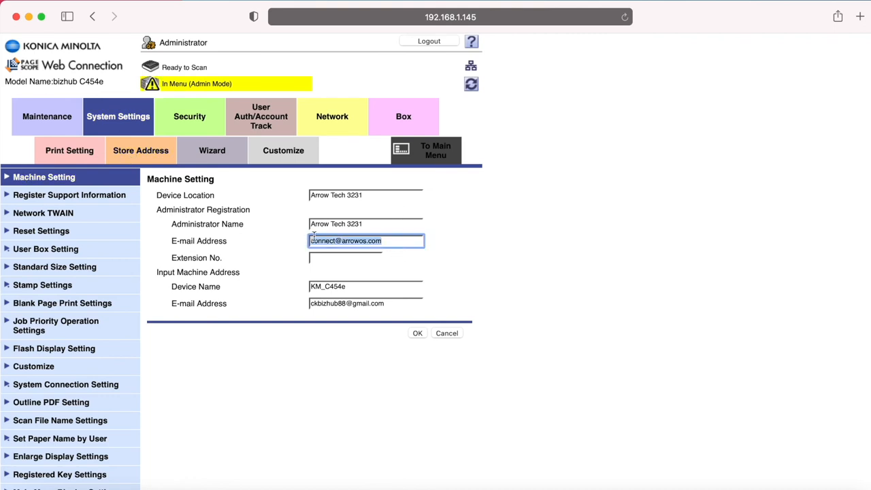
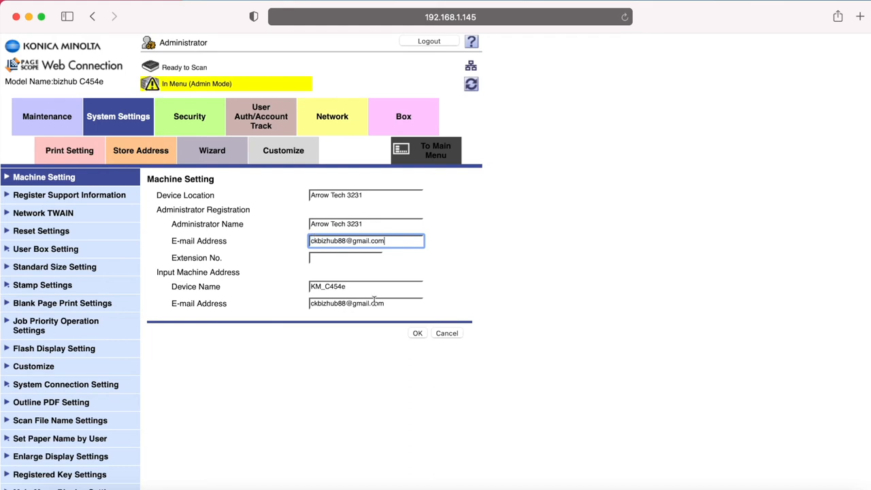
{"action": "left_click", "coordinate": [417, 333]}
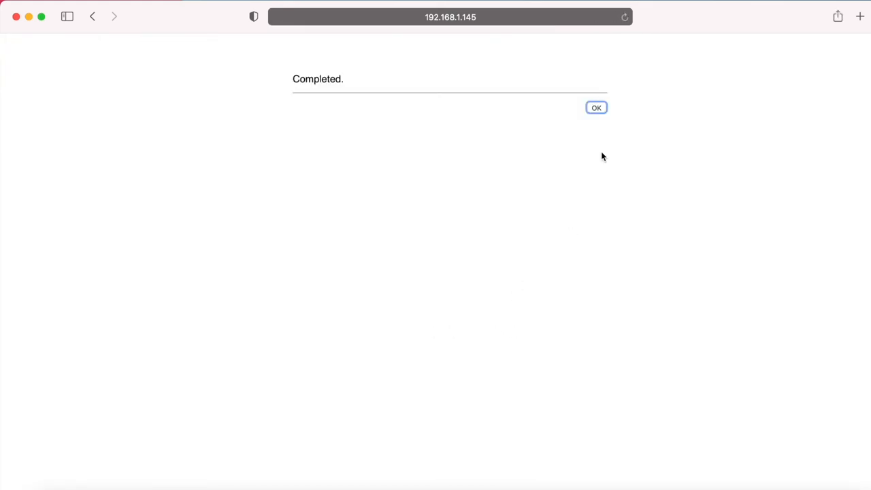
{"action": "left_click", "coordinate": [597, 107]}
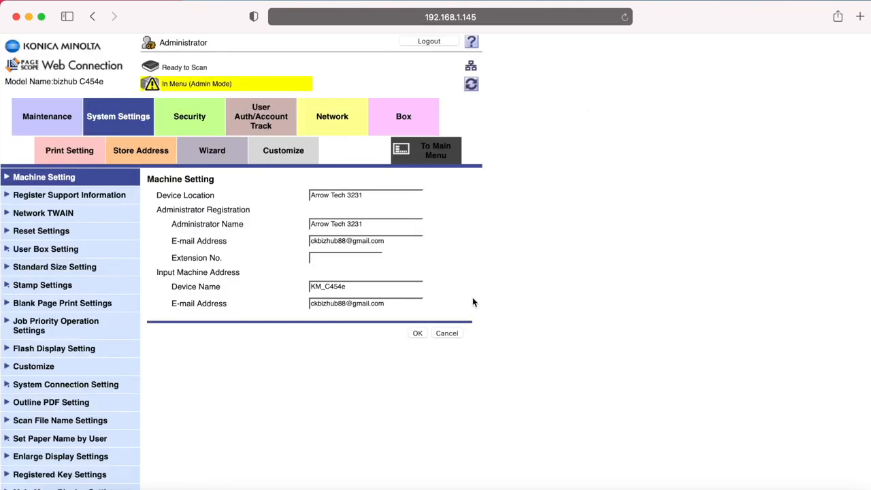
{"action": "mouse_move", "coordinate": [320, 376]}
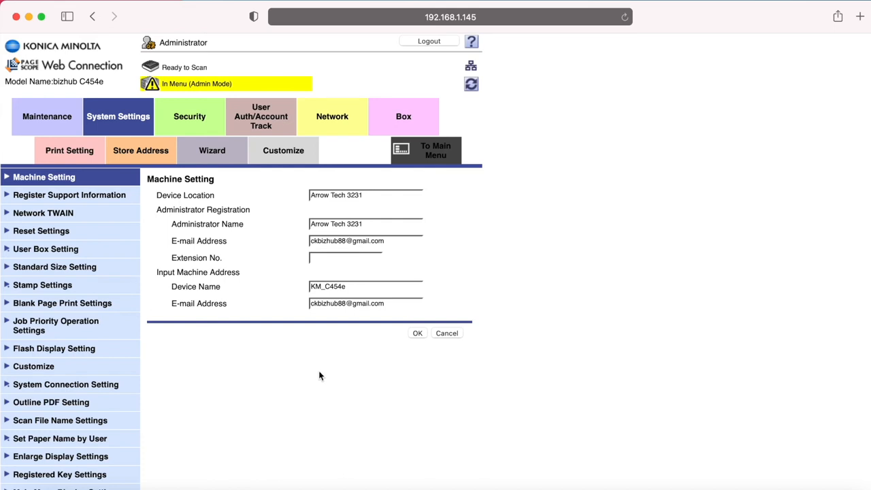
{"action": "mouse_move", "coordinate": [46, 117]}
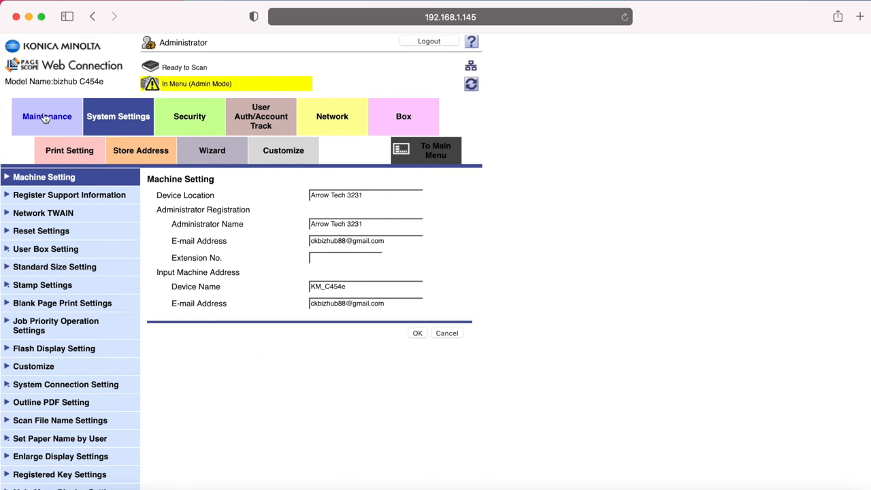
{"action": "mouse_move", "coordinate": [97, 131]}
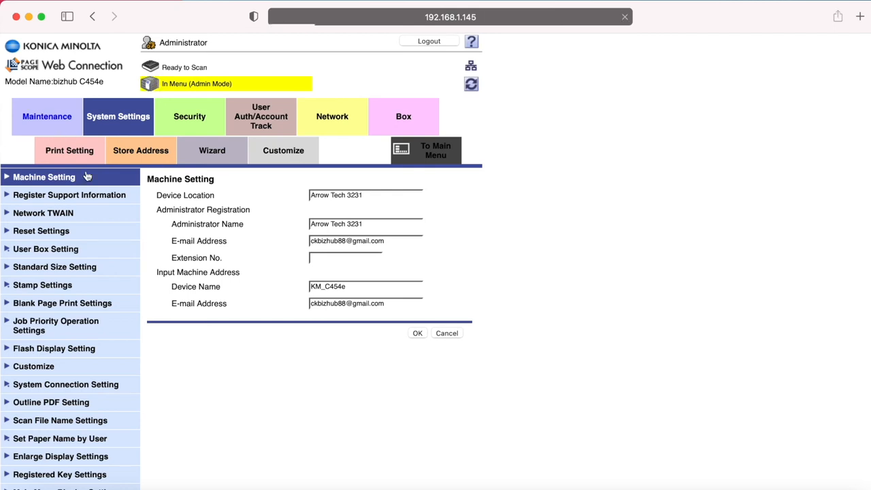
Go to Maintenance > Total Counter Notification Setting and scroll to Register Notification Address.
{"action": "left_click", "coordinate": [47, 117]}
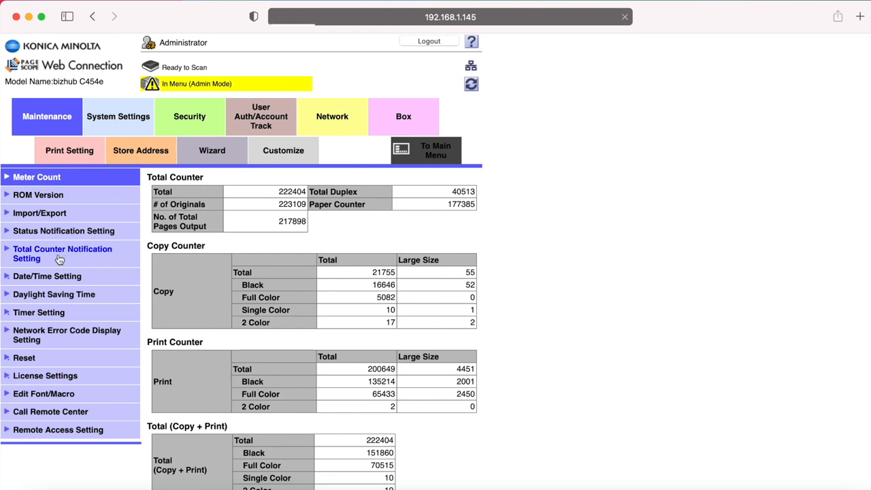
{"action": "left_click", "coordinate": [62, 254]}
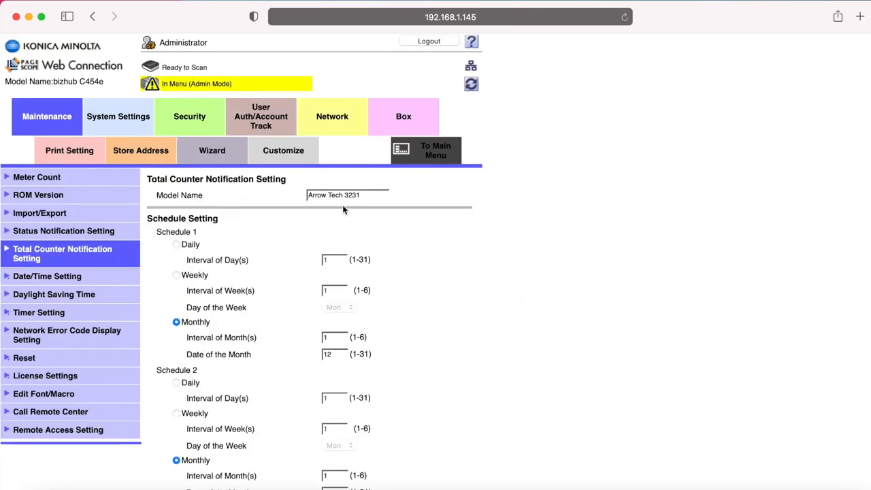
{"action": "scroll", "scroll_direction": "down", "scroll_amount": 3}
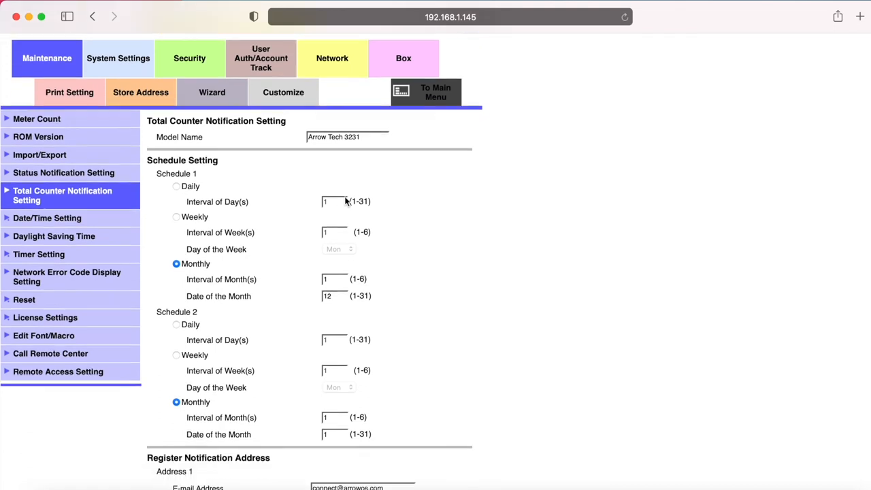
{"action": "scroll", "scroll_direction": "down", "scroll_amount": 3}
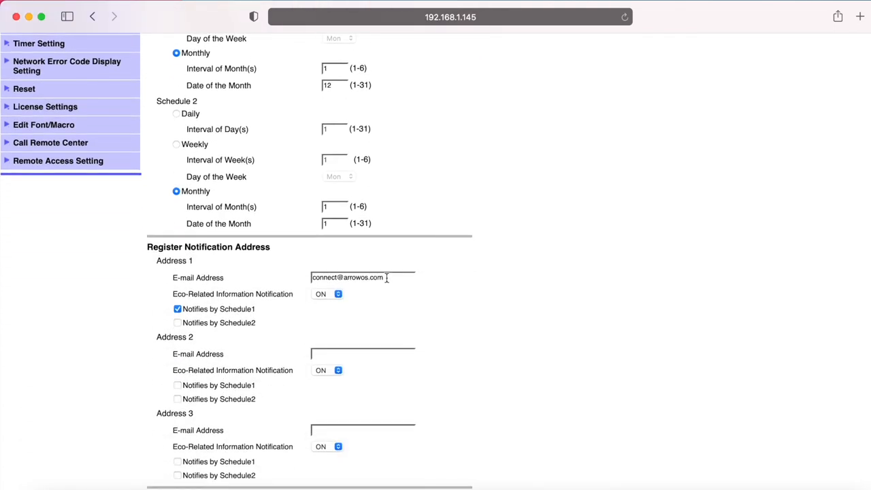
{"action": "mouse_move", "coordinate": [497, 314]}
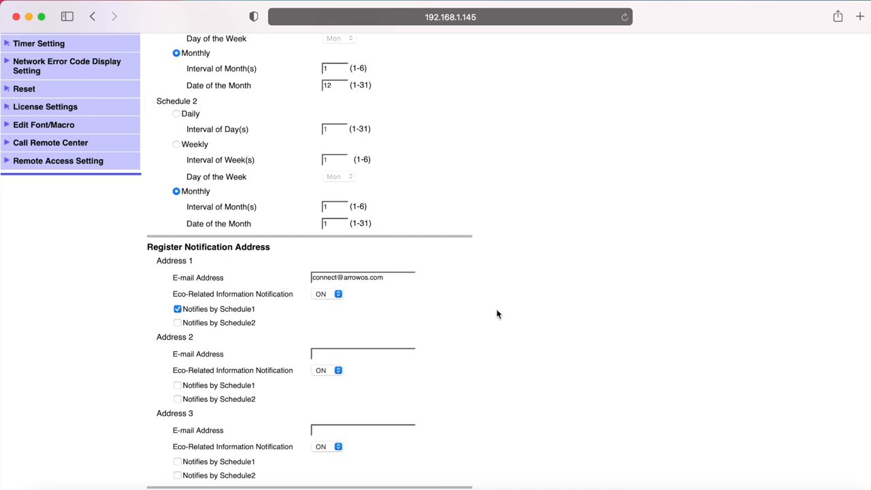
{"action": "scroll", "scroll_direction": "up", "scroll_amount": 3}
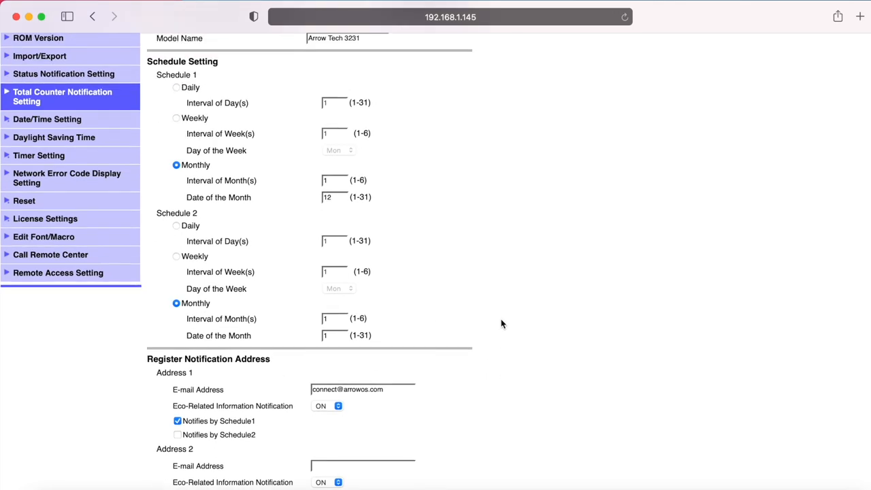
{"action": "scroll", "scroll_direction": "down", "scroll_amount": 3}
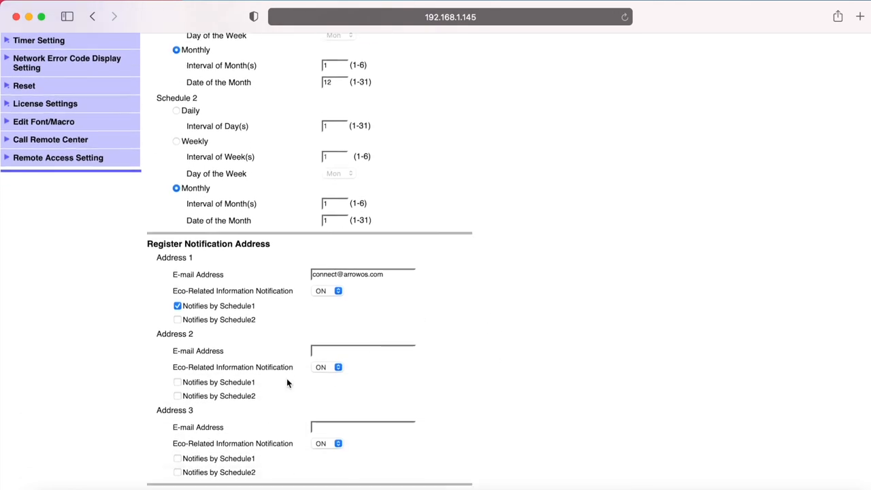
{"action": "left_click", "coordinate": [357, 346]}
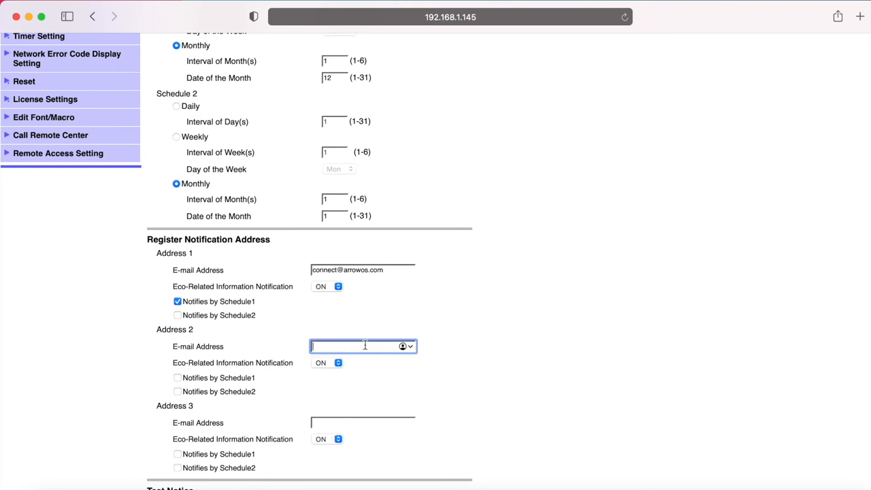
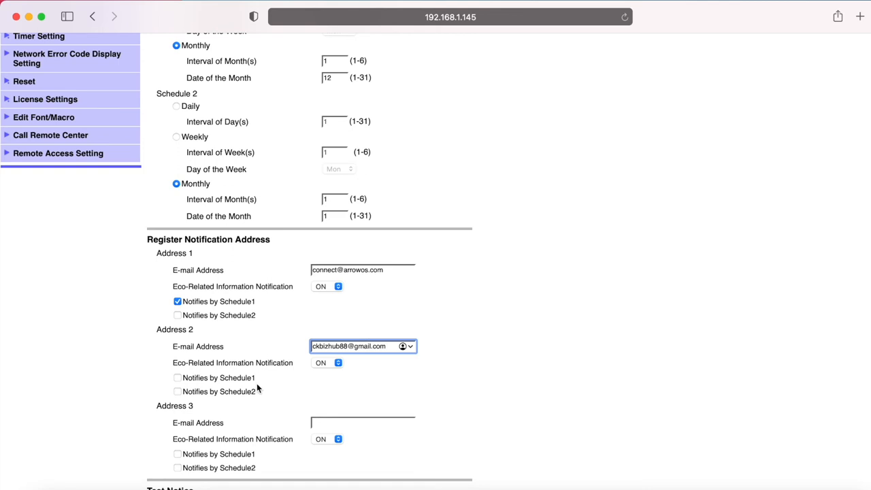
{"action": "scroll", "scroll_direction": "down", "scroll_amount": 3}
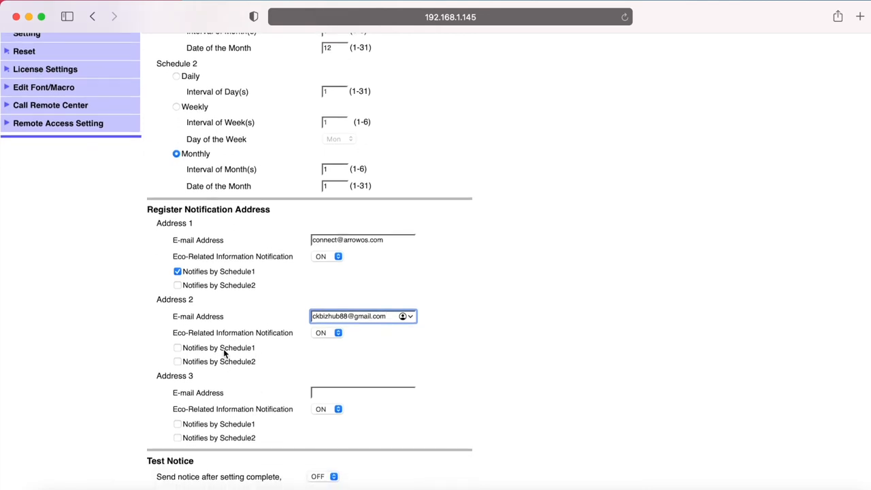
{"action": "left_click", "coordinate": [177, 348]}
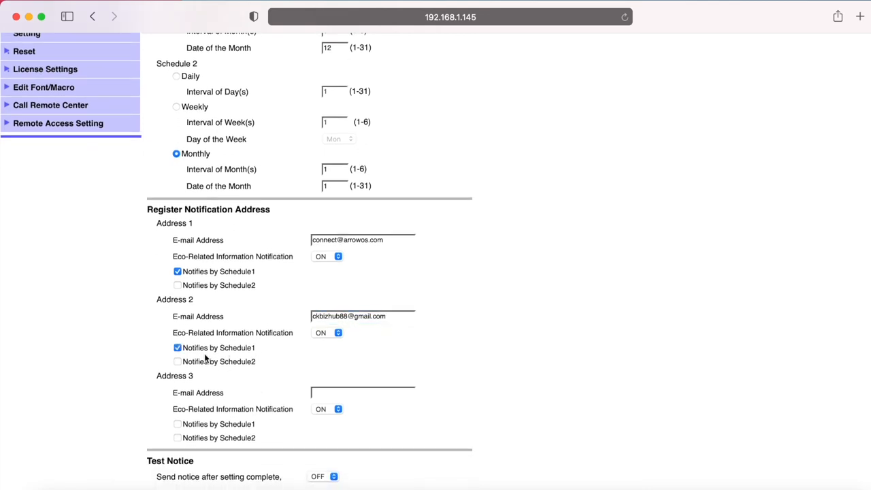
Turn Send notice after setting complete ON and save the notification settings.
{"action": "scroll", "scroll_direction": "down", "scroll_amount": 3}
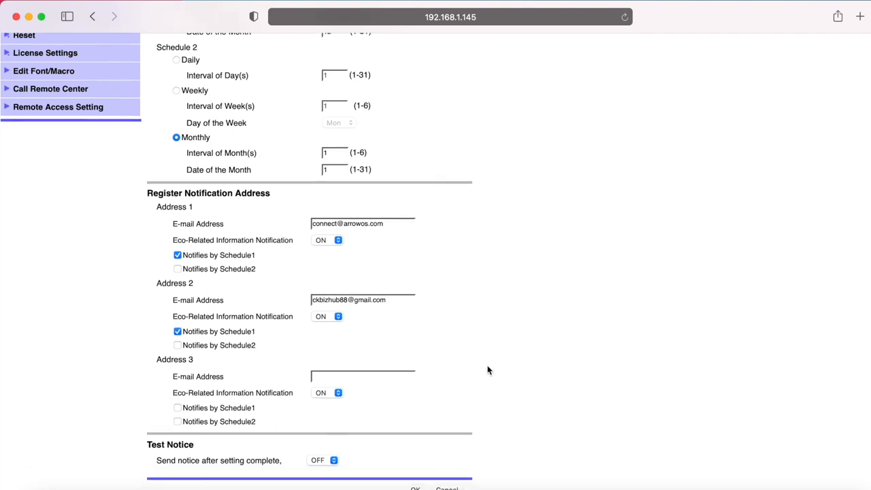
{"action": "scroll", "scroll_direction": "down", "scroll_amount": 3}
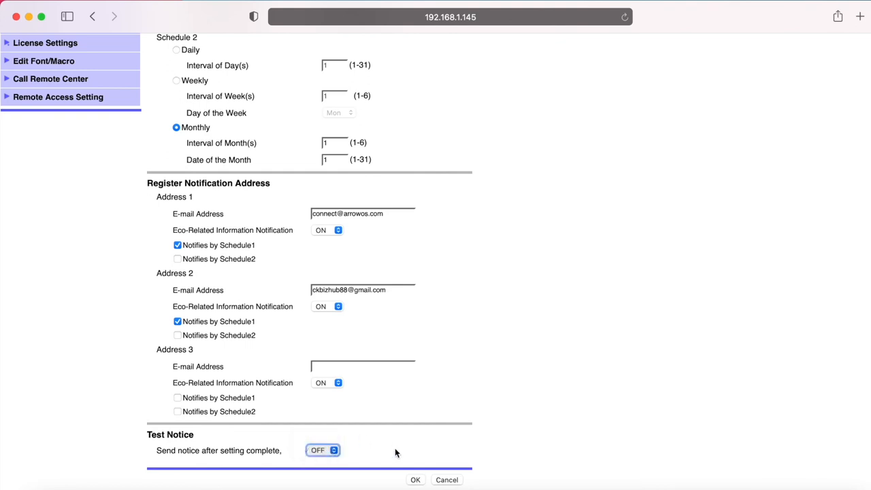
{"action": "left_click", "coordinate": [322, 450]}
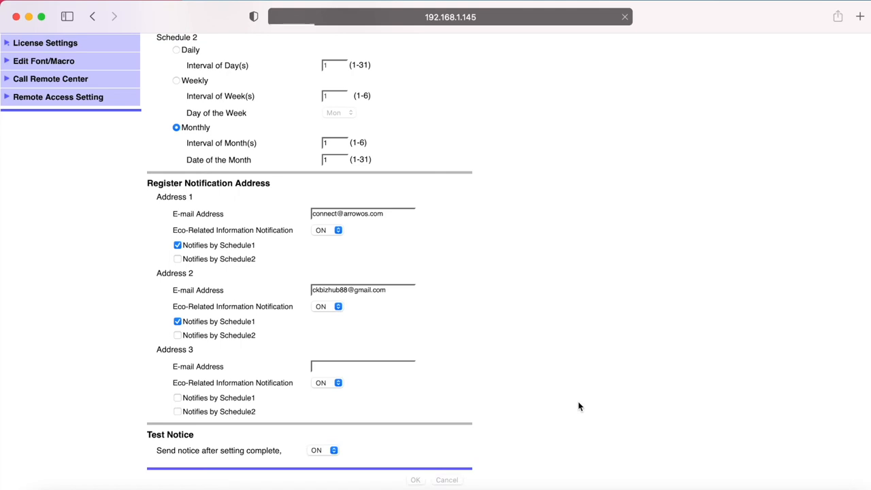
{"action": "left_click", "coordinate": [415, 480]}
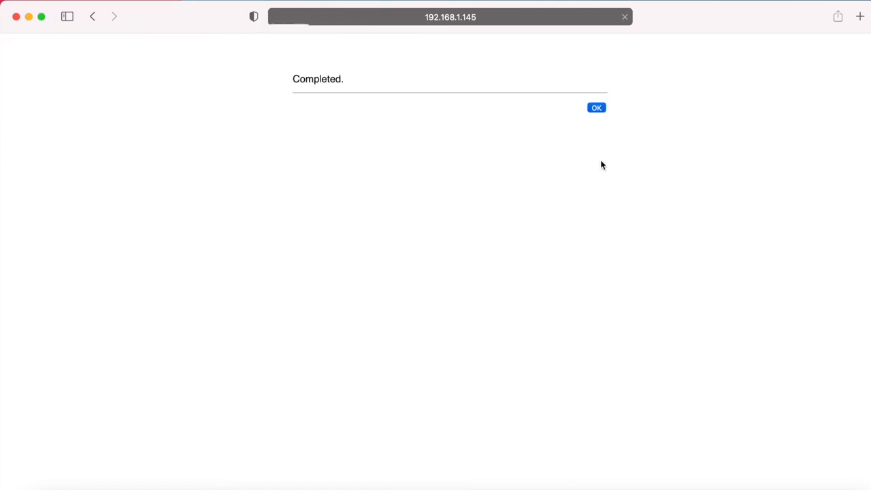
Acknowledge the Completed message to return to Total Counter Notification Setting.
{"action": "left_click", "coordinate": [596, 108]}
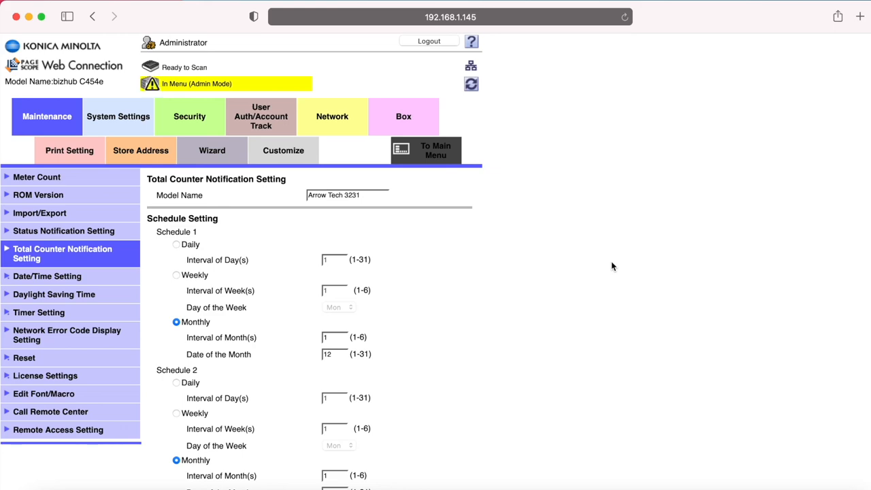
Log out of the administrator session and confirm the log-out prompt.
{"action": "scroll", "scroll_direction": "down", "scroll_amount": 3}
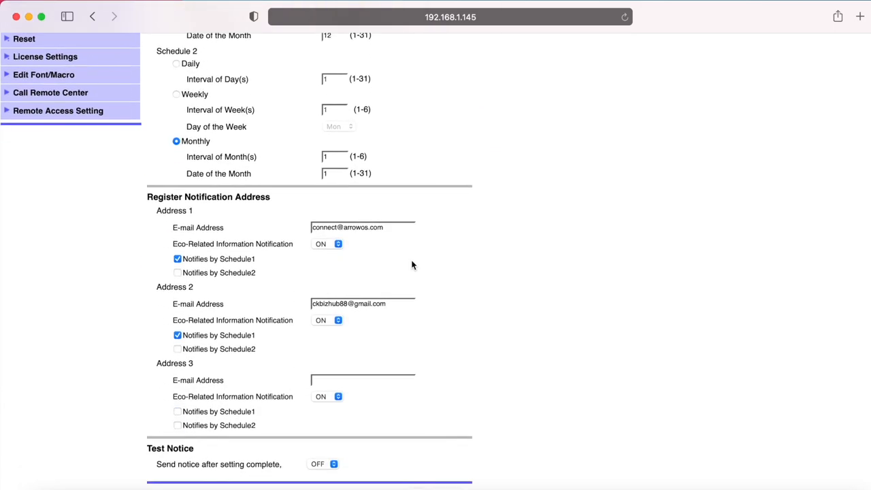
{"action": "scroll", "scroll_direction": "down", "scroll_amount": 3}
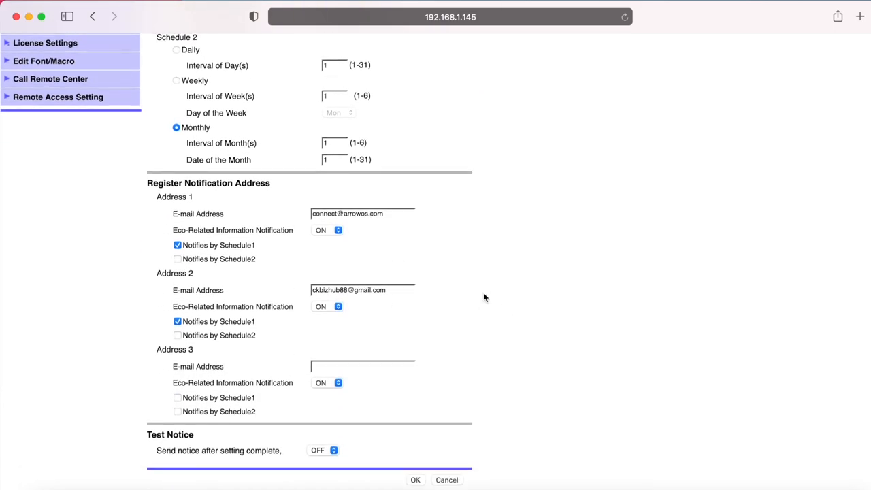
{"action": "left_click", "coordinate": [415, 479]}
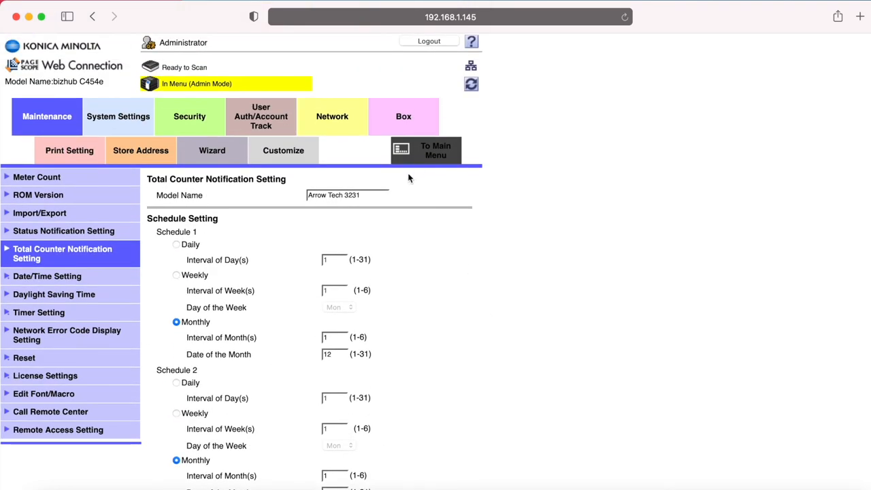
{"action": "mouse_move", "coordinate": [609, 133]}
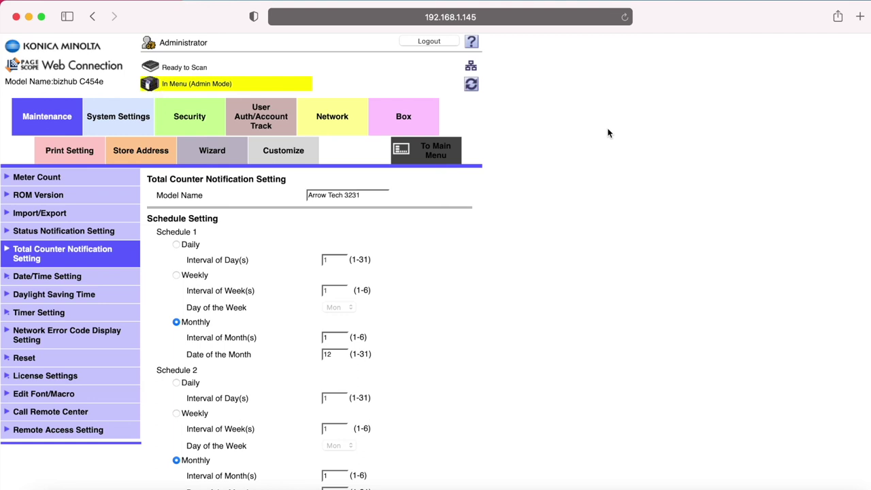
{"action": "mouse_move", "coordinate": [527, 156]}
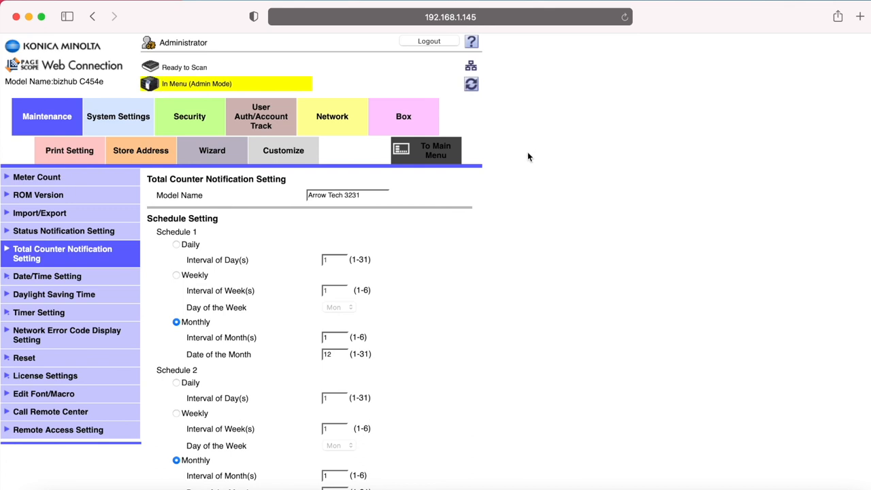
{"action": "left_click", "coordinate": [429, 41]}
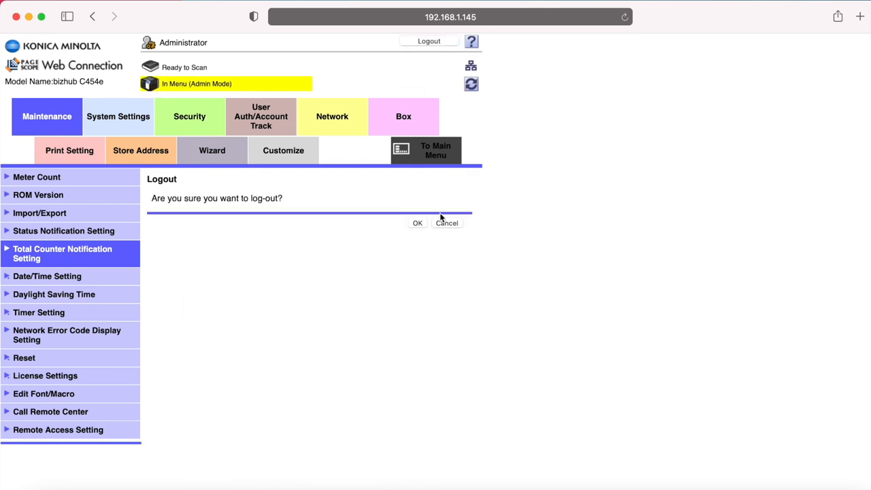
{"action": "left_click", "coordinate": [418, 223]}
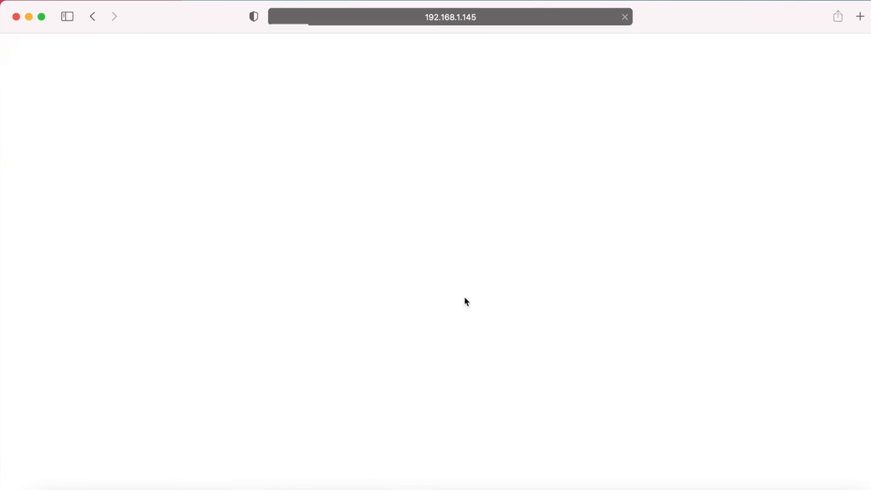